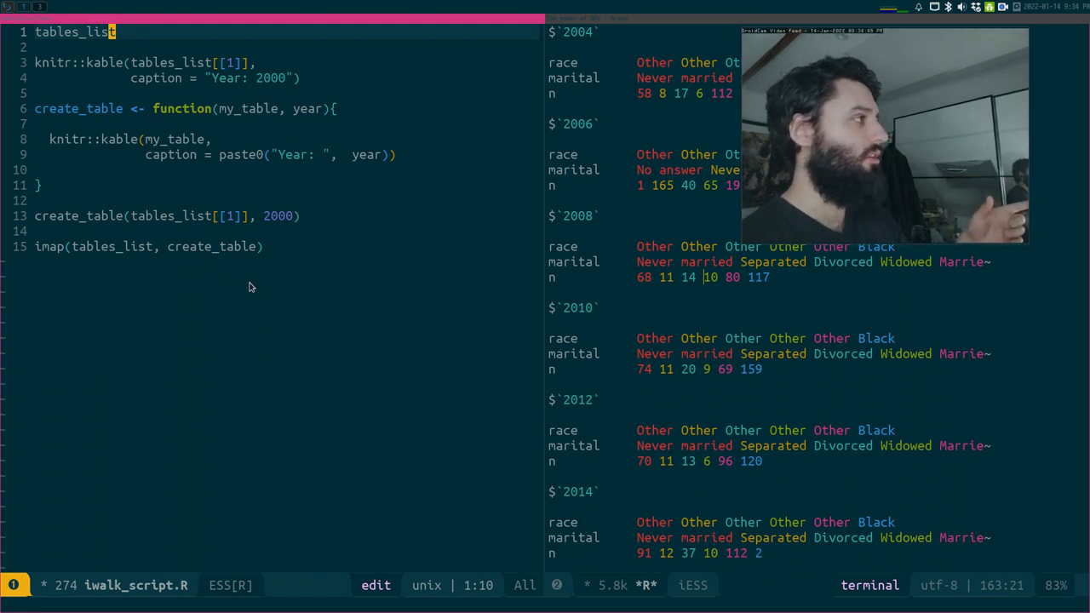
pyautogui.moveTo(199, 42)
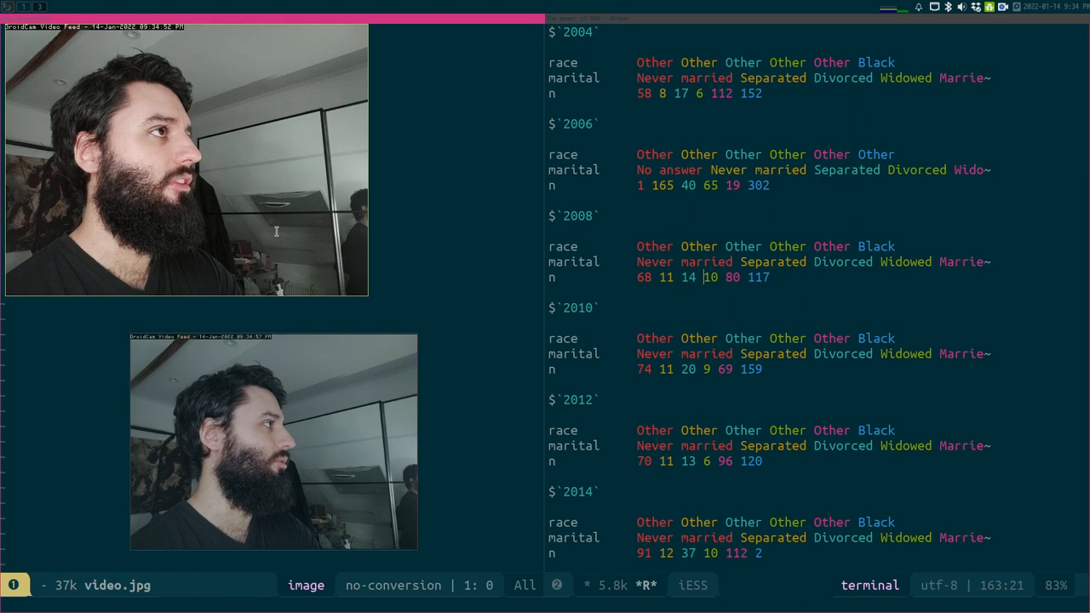
pyautogui.moveTo(490, 237)
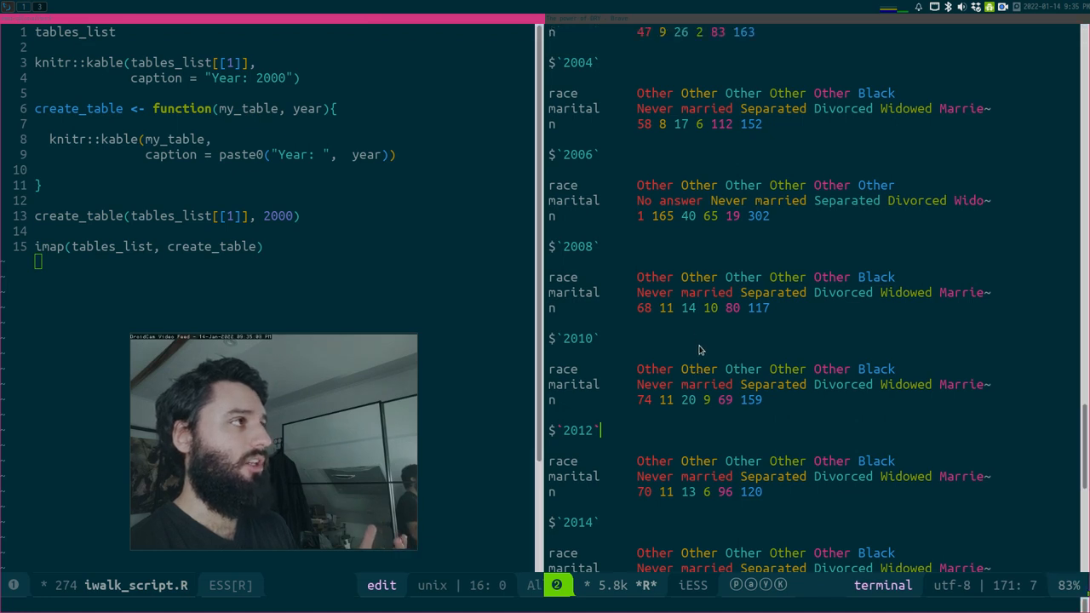
# Evaluate the knitr::kable(tables_list[[1]], caption = "Year: 2000") lines in the R console
pyautogui.doubleClick(575, 153)
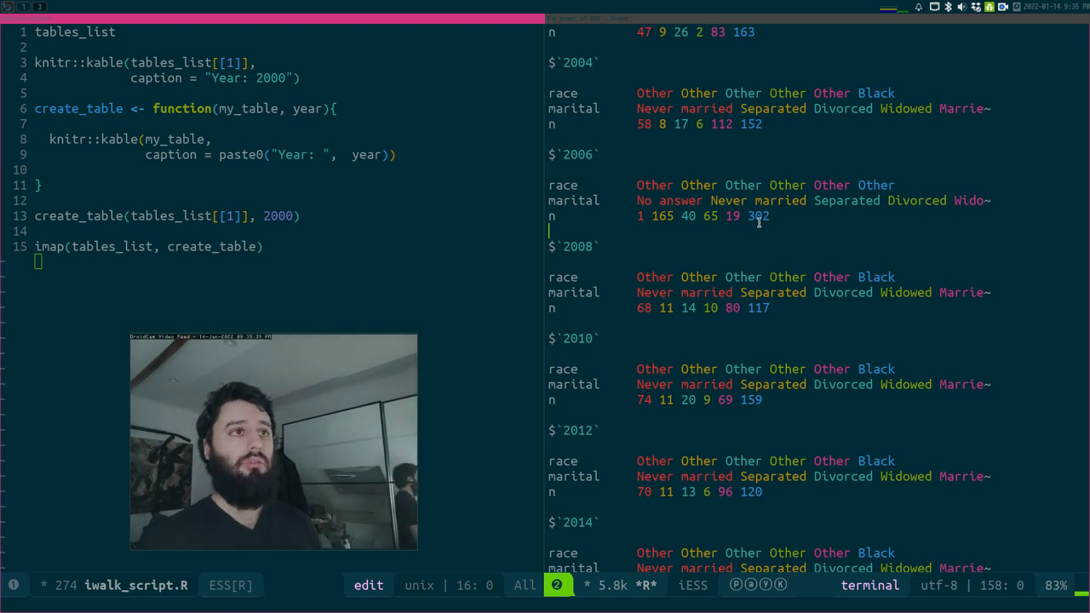
pyautogui.moveTo(759, 225)
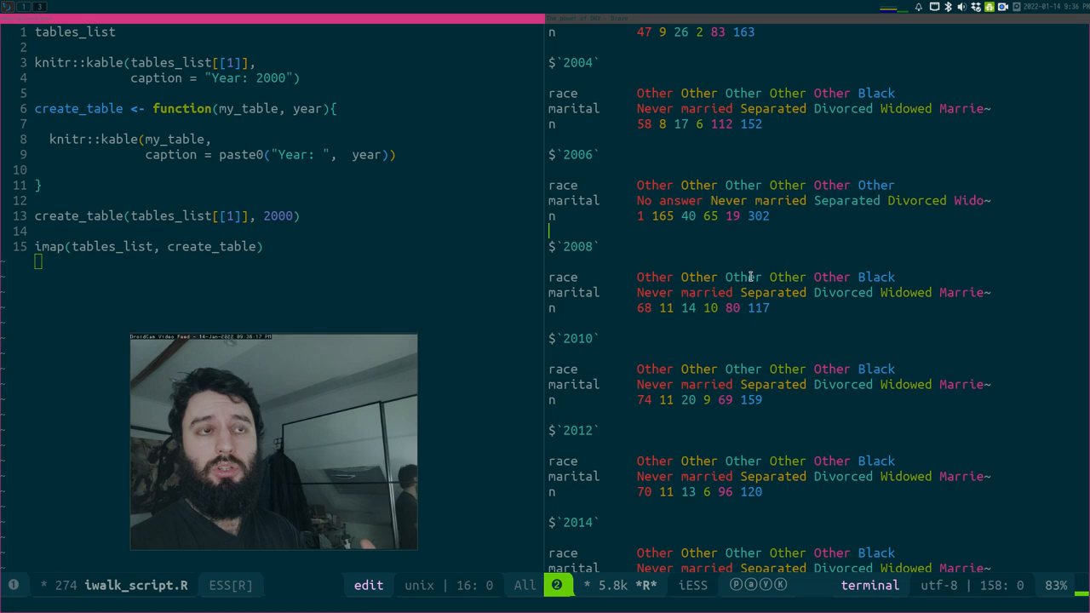
pyautogui.moveTo(576, 320)
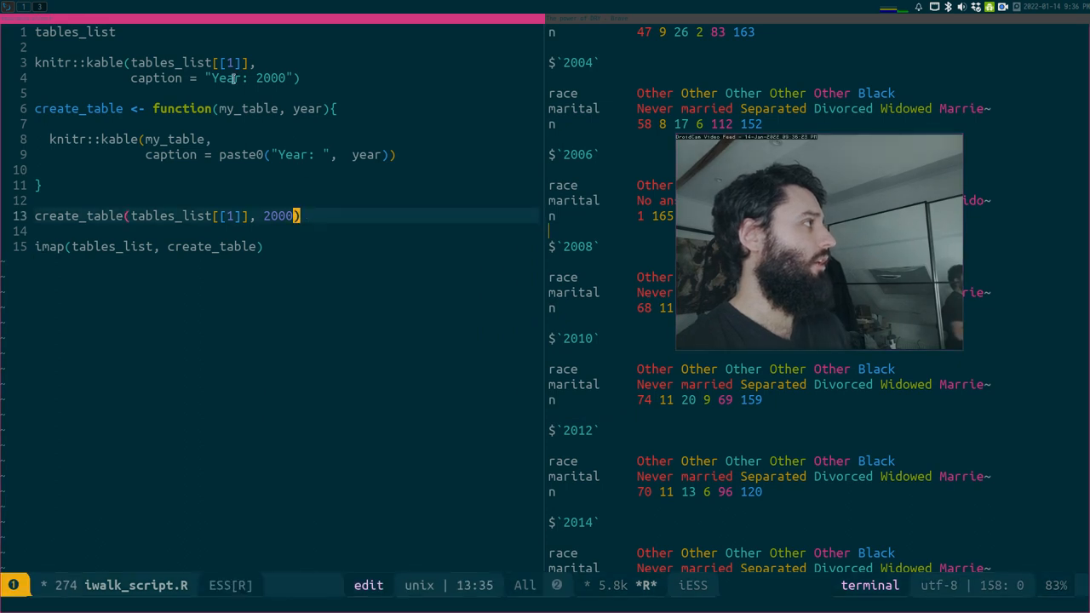
pyautogui.click(220, 109)
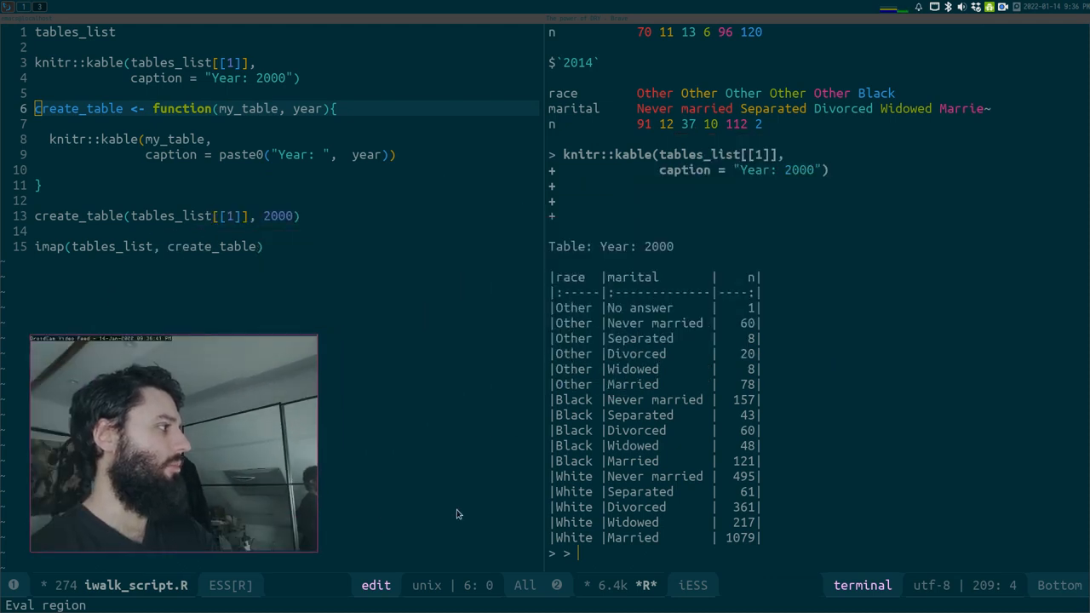
pyautogui.moveTo(661, 286)
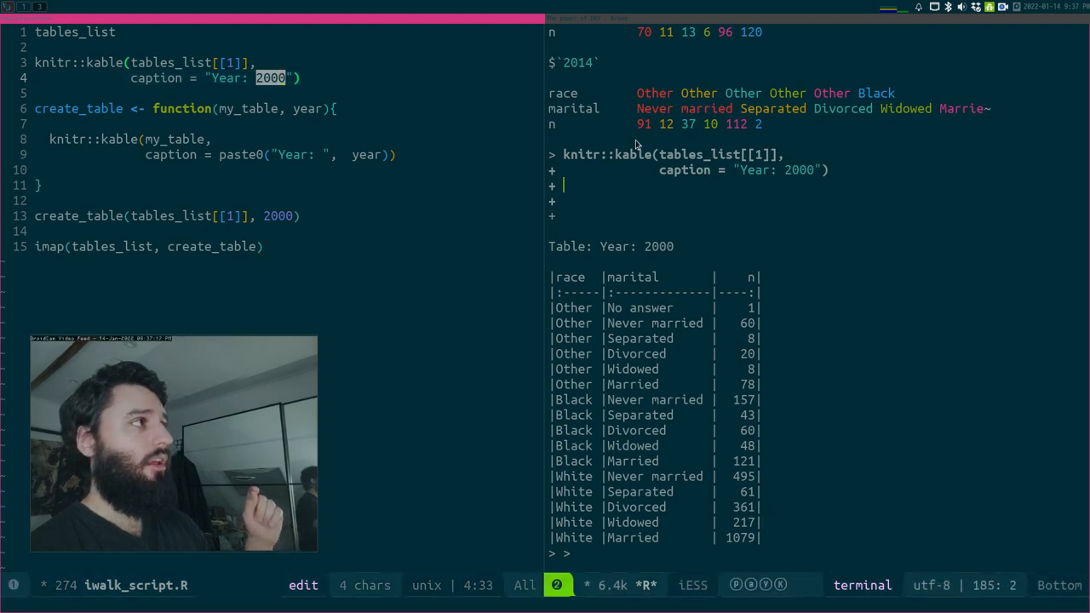
# Scroll the buffer to the create_table definition and its call on tables_list[[1]] with 2000
pyautogui.scroll(3)
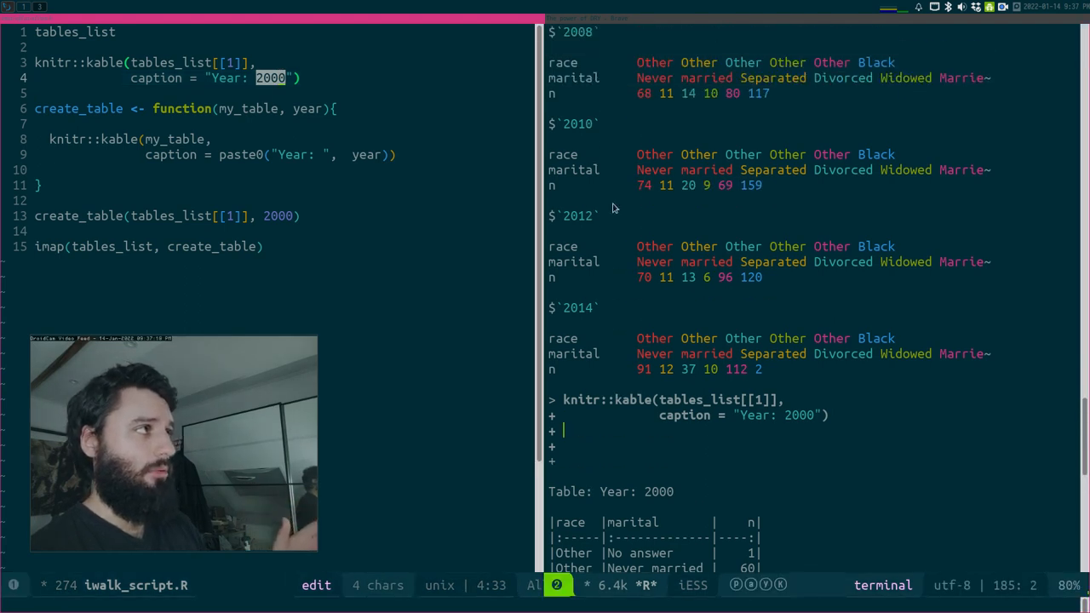
pyautogui.scroll(-3)
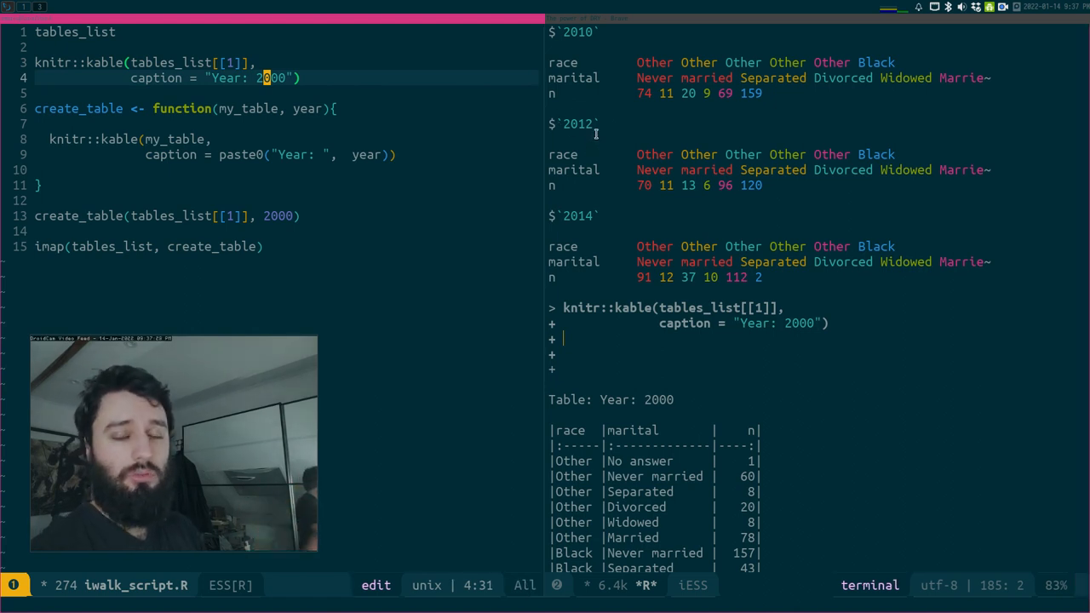
pyautogui.moveTo(298, 64)
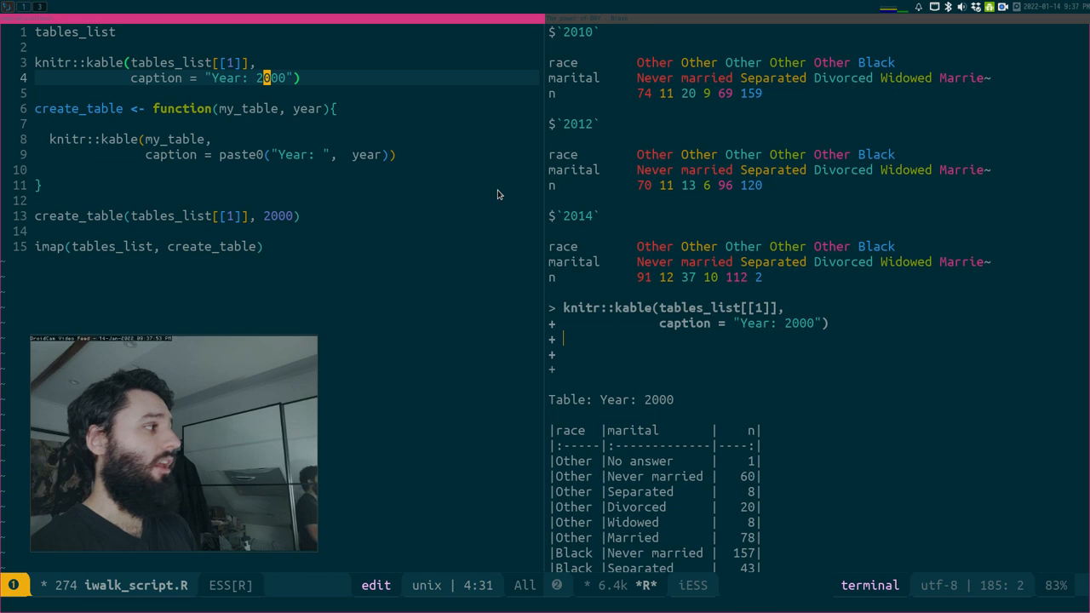
pyautogui.moveTo(270, 92)
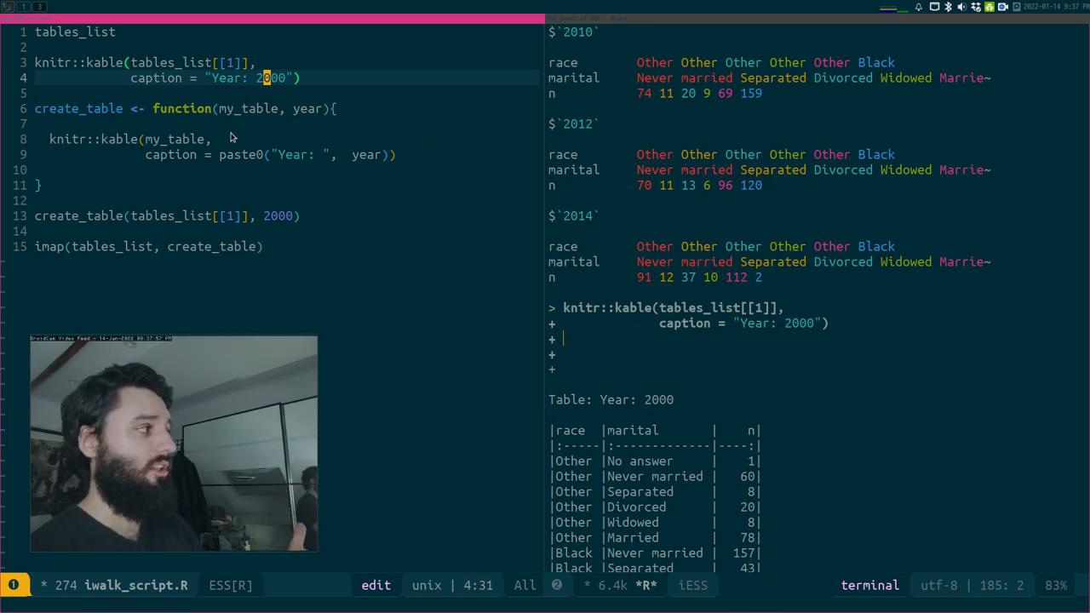
pyautogui.moveTo(239, 123)
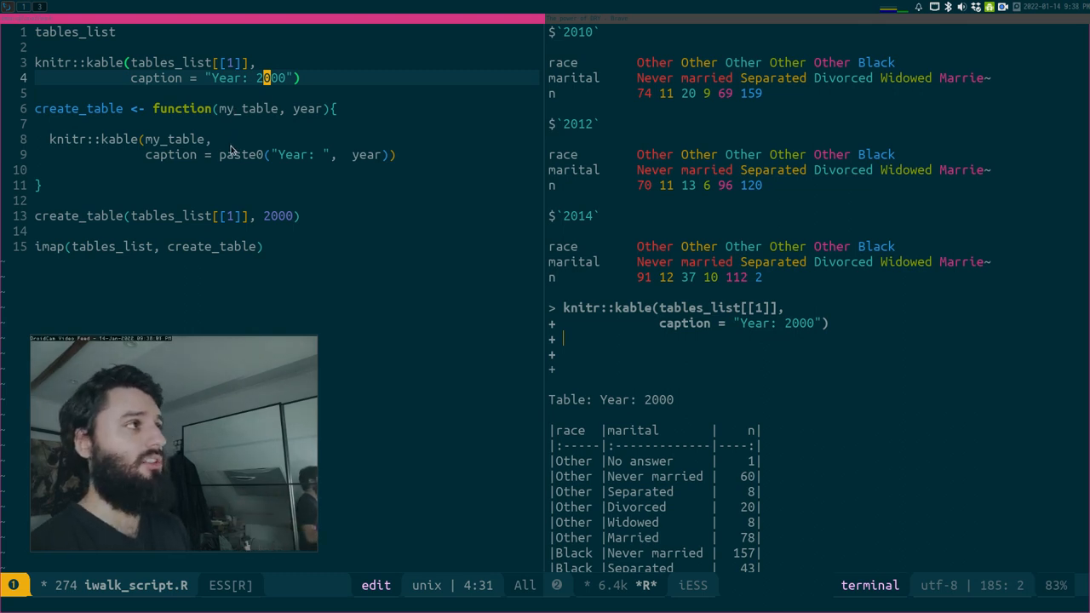
pyautogui.moveTo(314, 61)
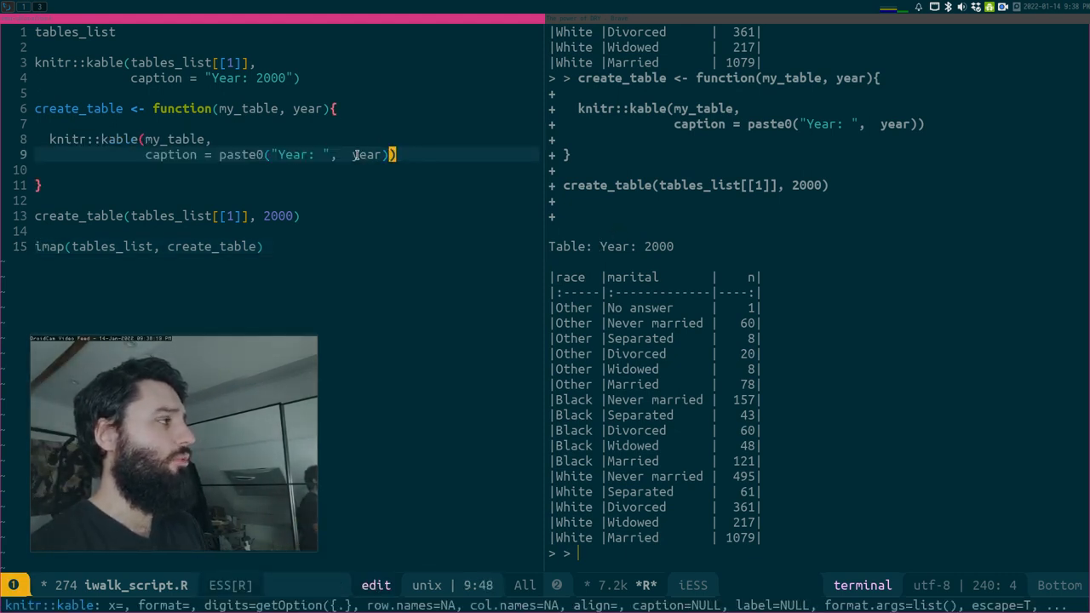
pyautogui.doubleClick(367, 154)
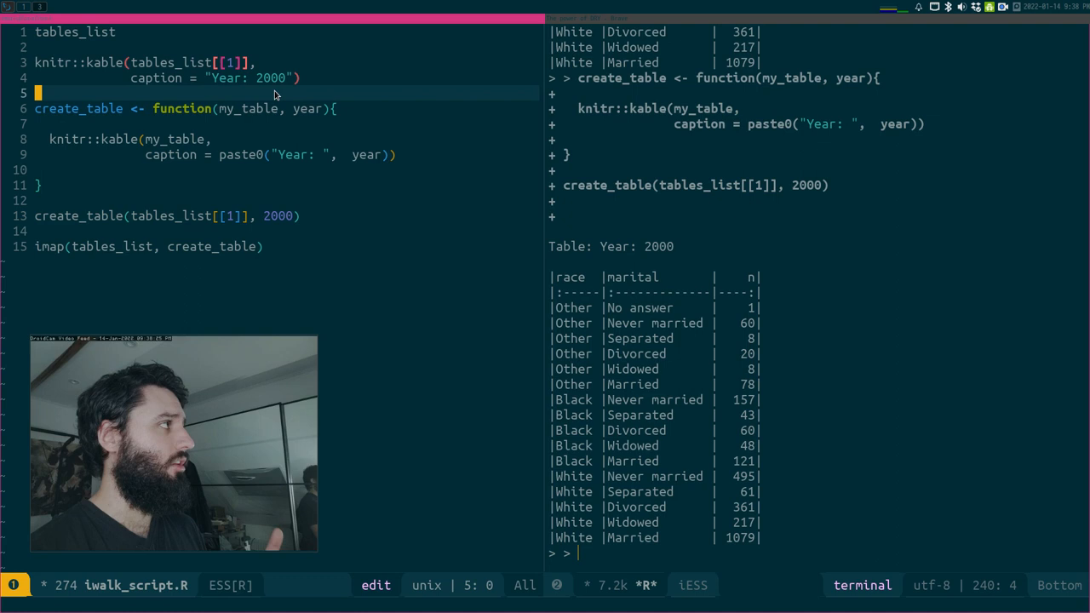
pyautogui.click(266, 78)
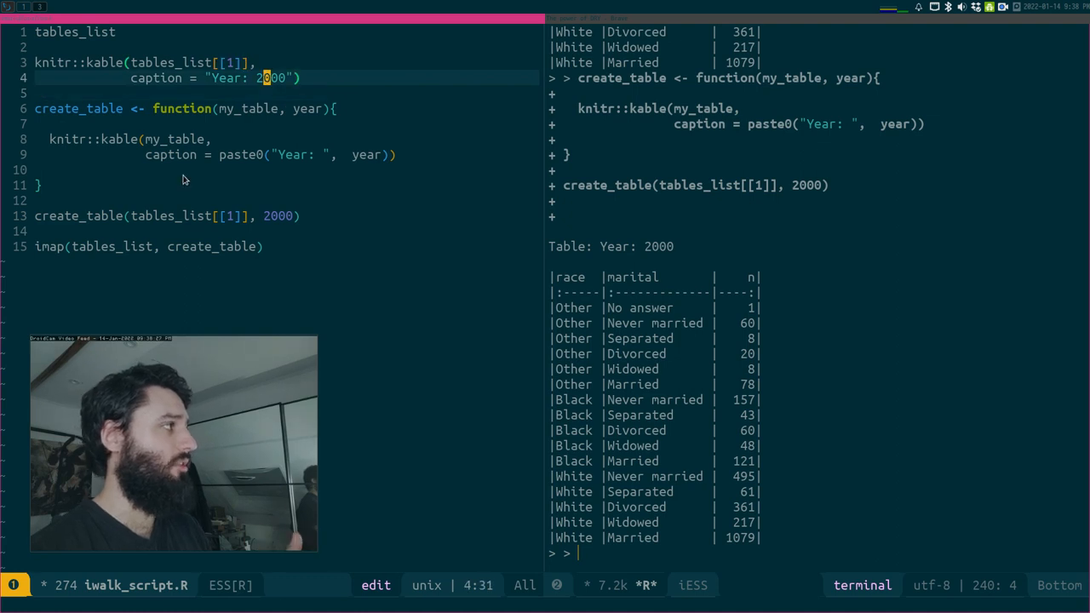
pyautogui.click(168, 215)
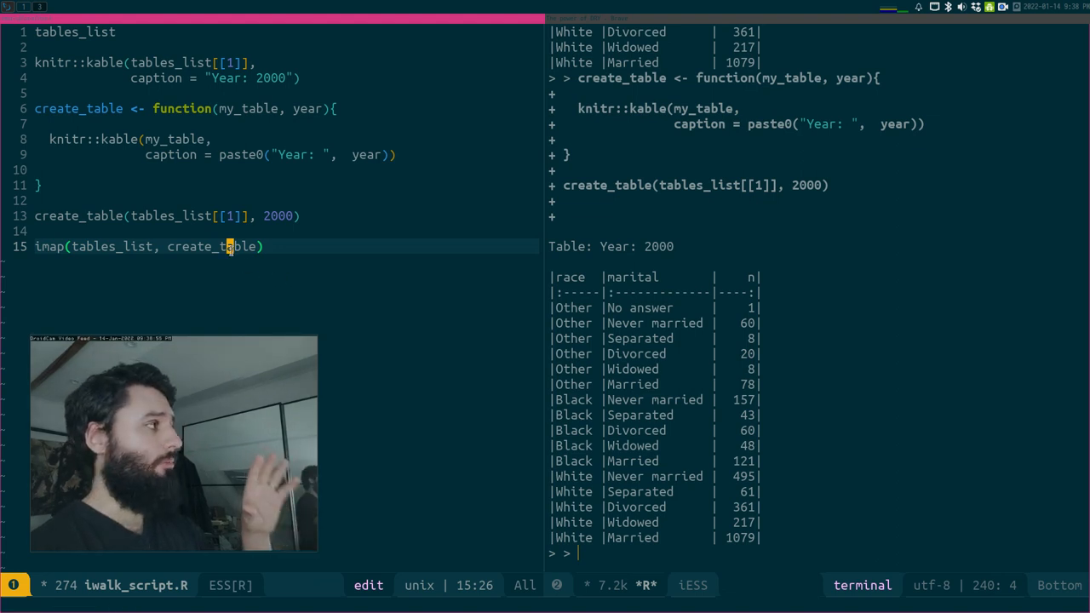
# Run the imap call printing every year's table, show tables_list, and enter ?imap at the prompt
pyautogui.press('Return')
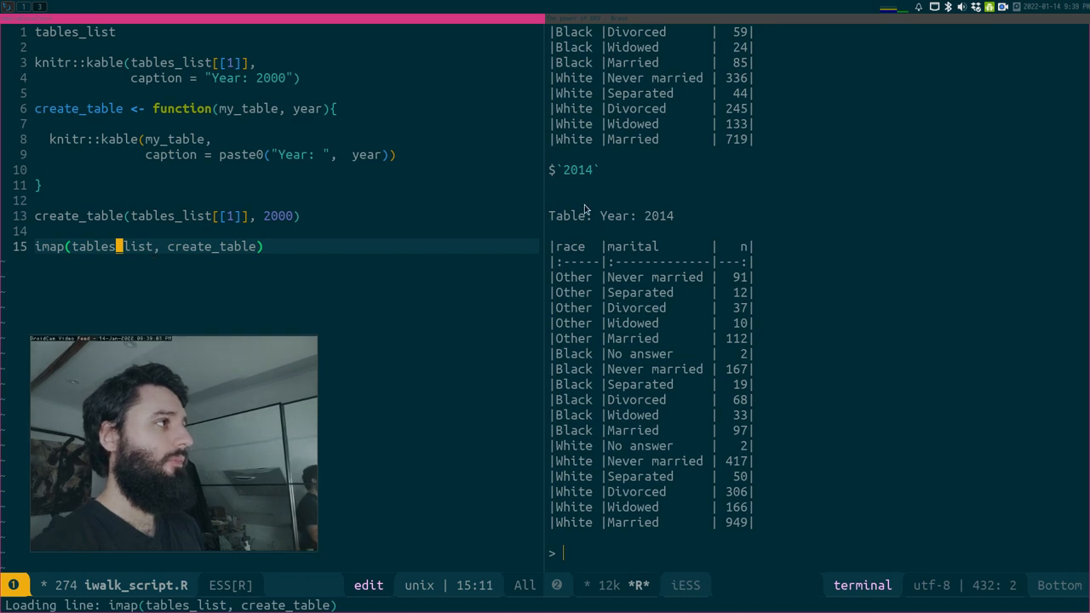
pyautogui.moveTo(621, 266)
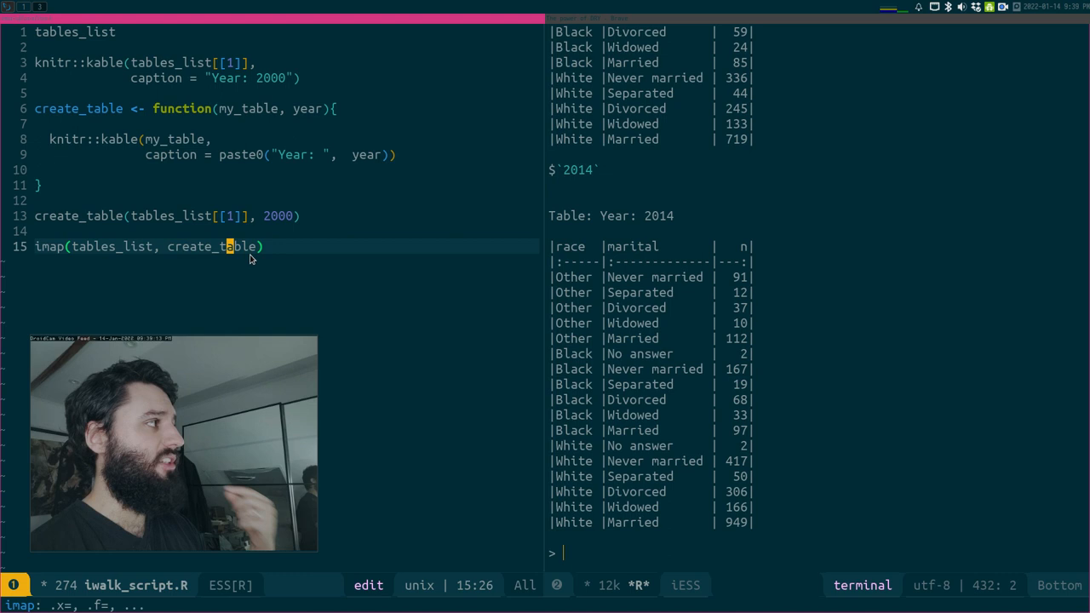
pyautogui.moveTo(211, 92)
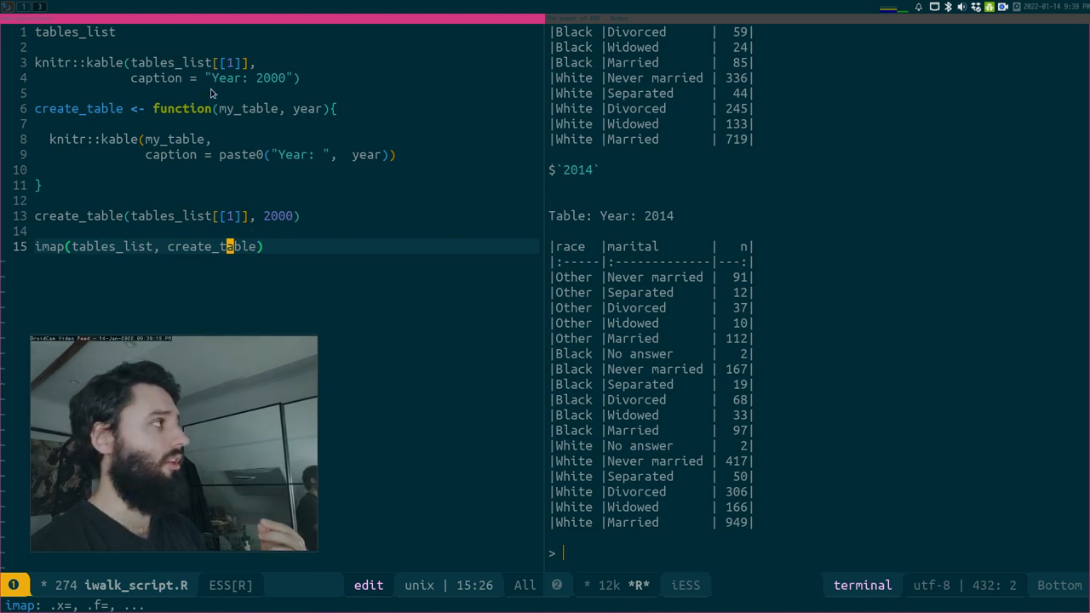
pyautogui.doubleClick(245, 109)
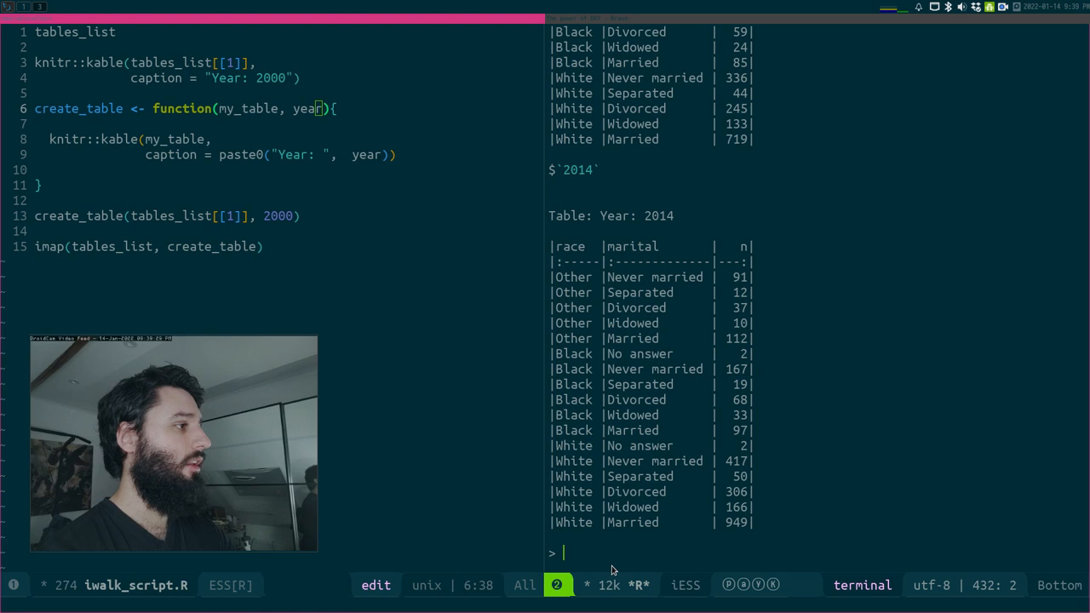
pyautogui.write('tables_list')
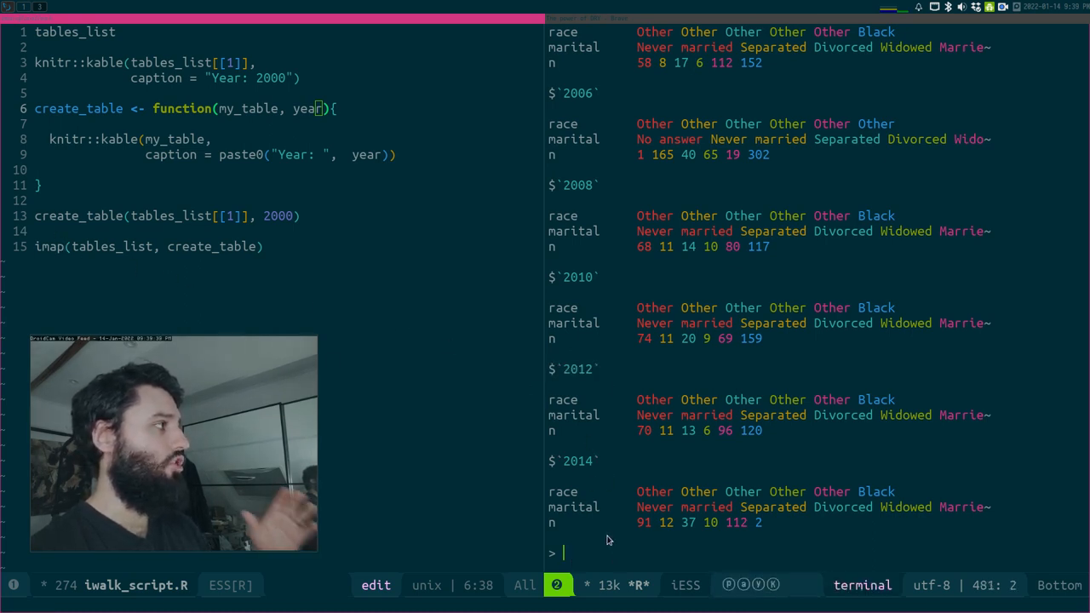
pyautogui.moveTo(439, 298)
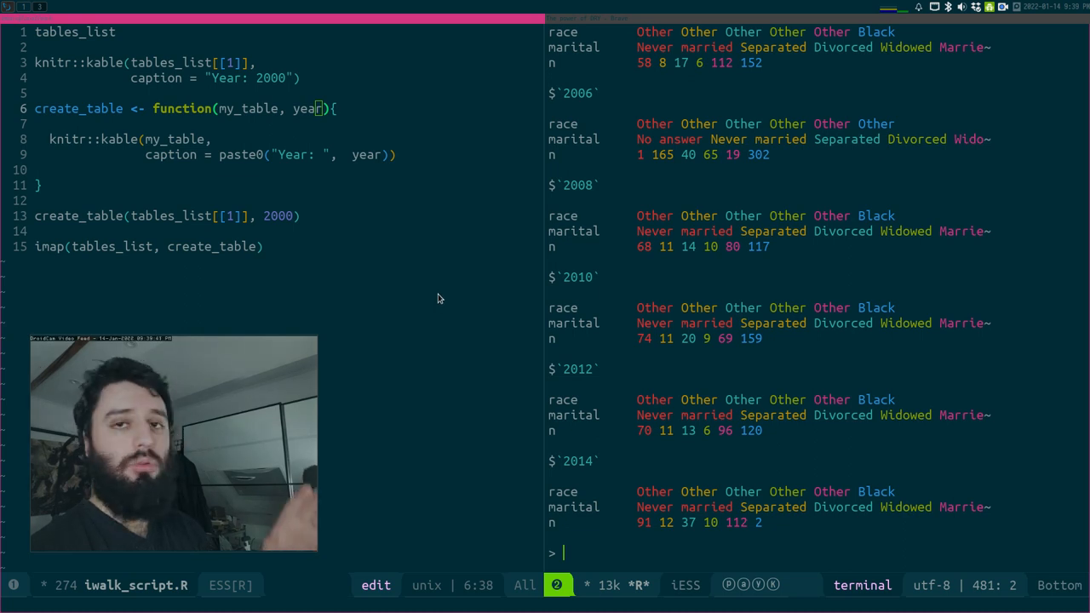
pyautogui.moveTo(442, 334)
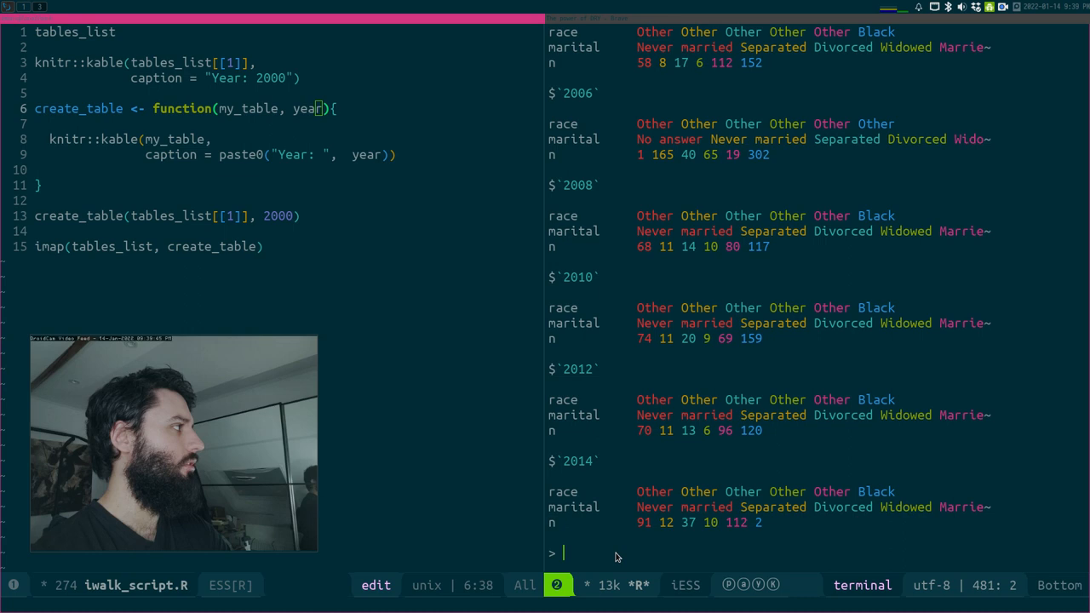
pyautogui.write('?imap')
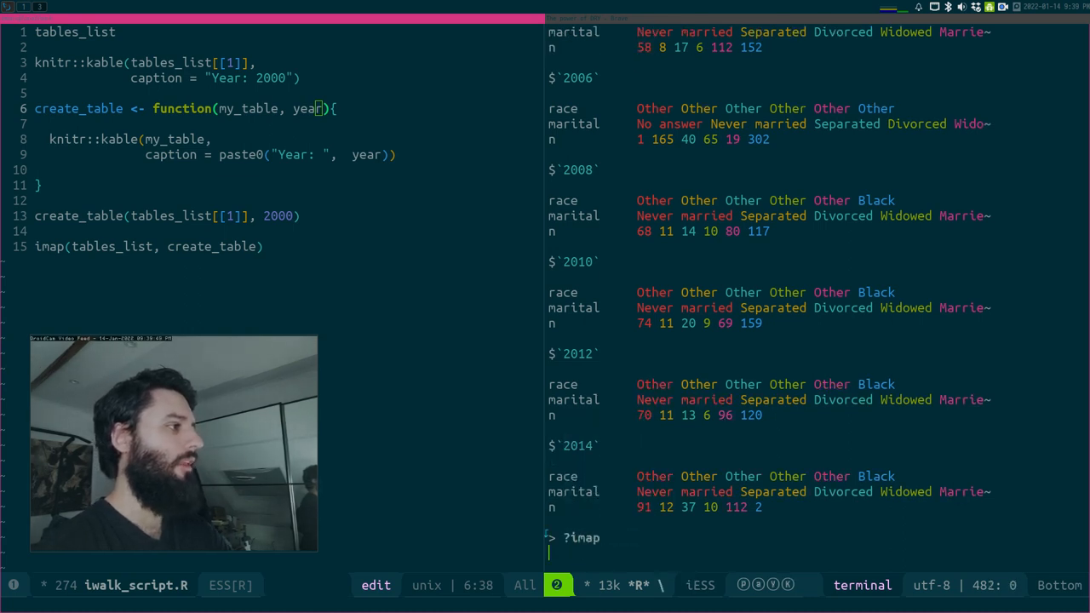
pyautogui.press('Return')
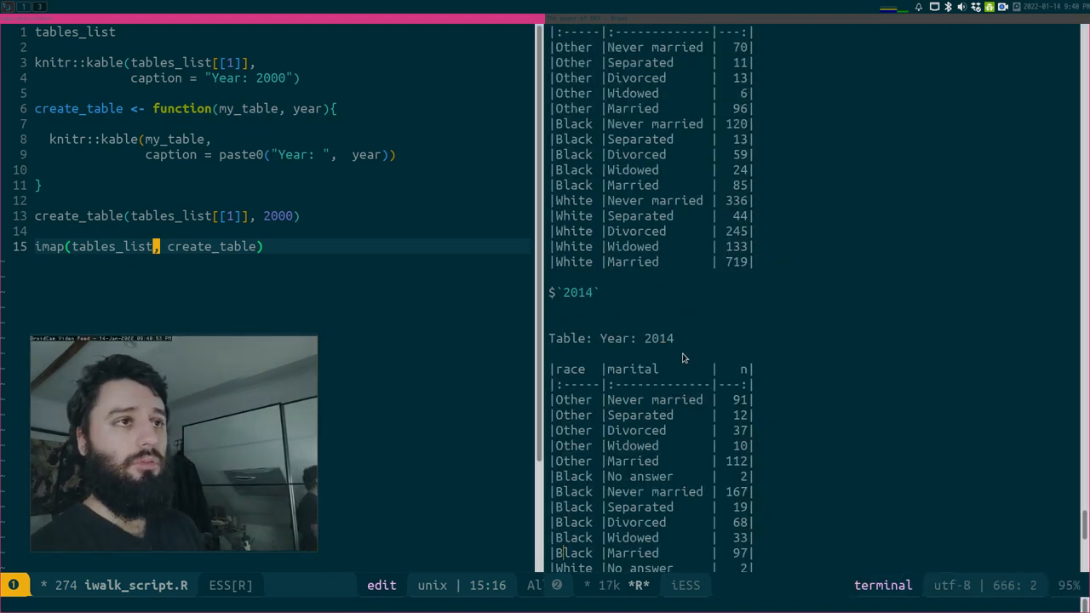
pyautogui.scroll(-3)
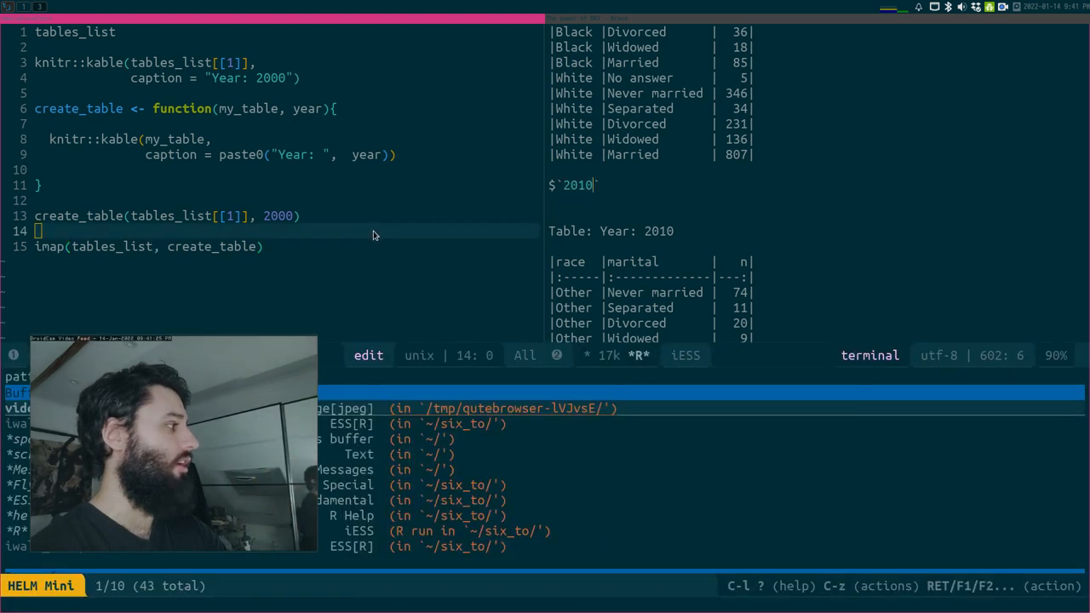
pyautogui.moveTo(88, 440)
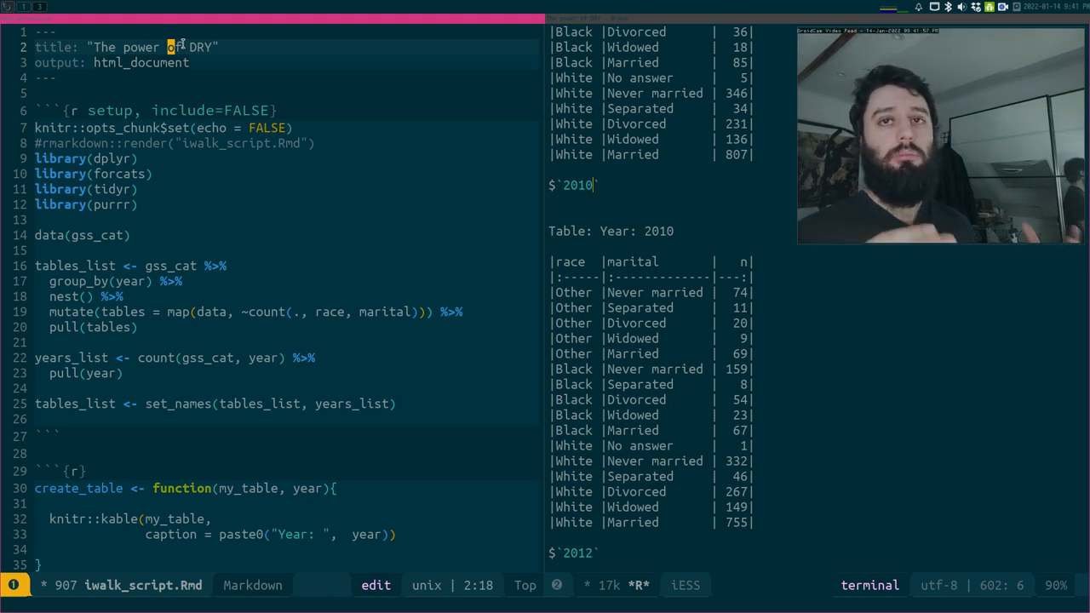
pyautogui.moveTo(187, 4)
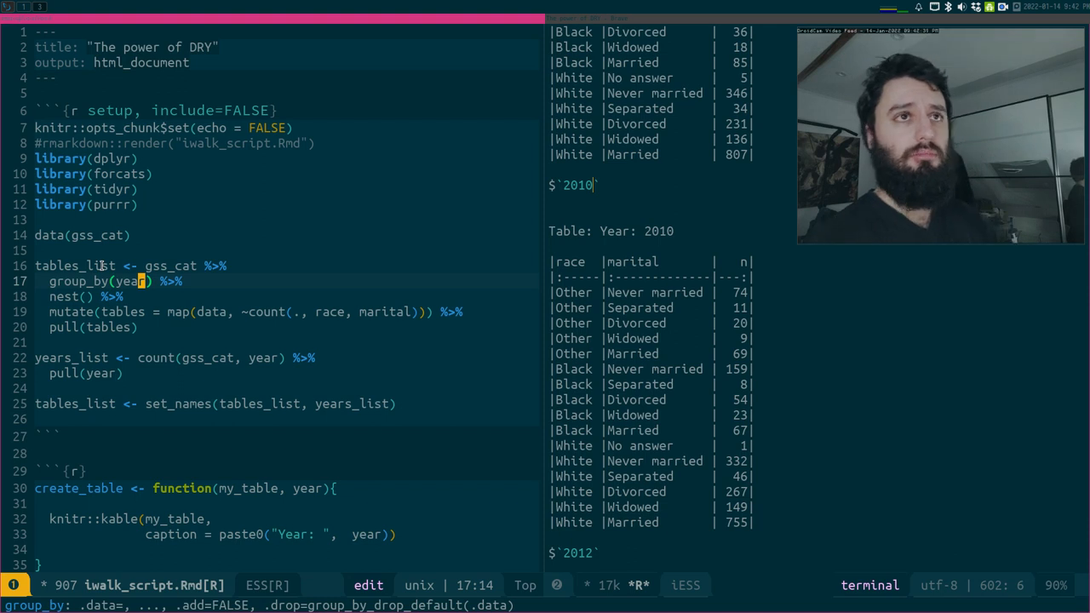
pyautogui.moveTo(264, 296)
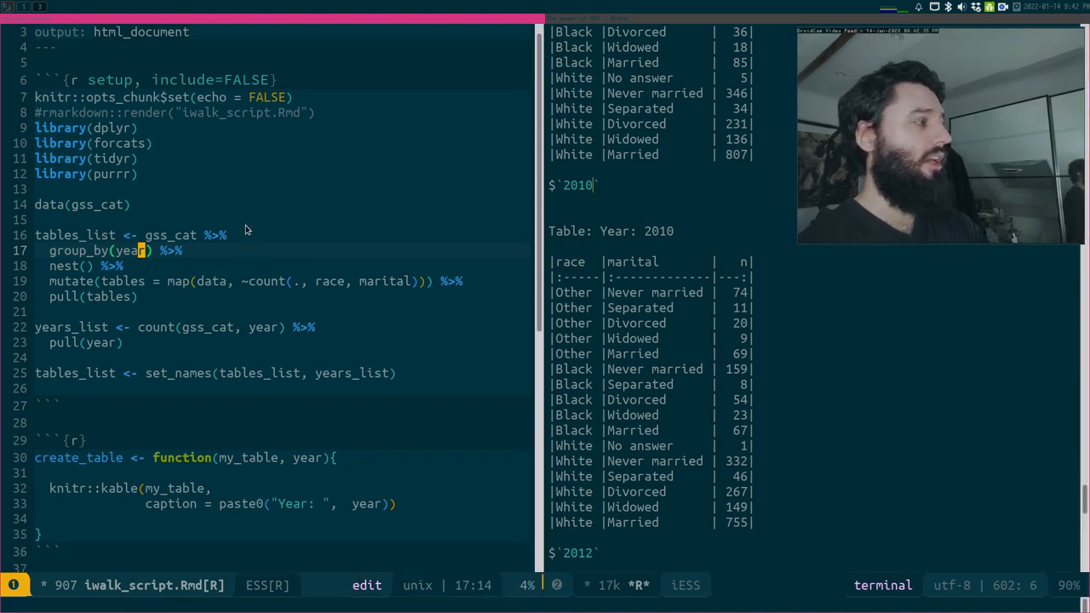
pyautogui.moveTo(239, 237)
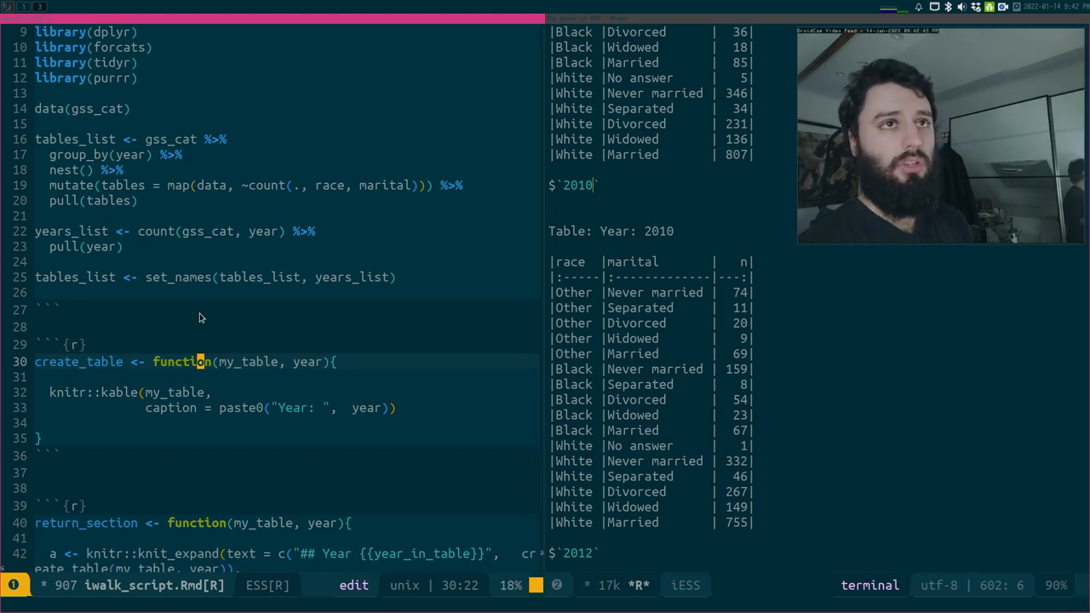
pyautogui.scroll(-3)
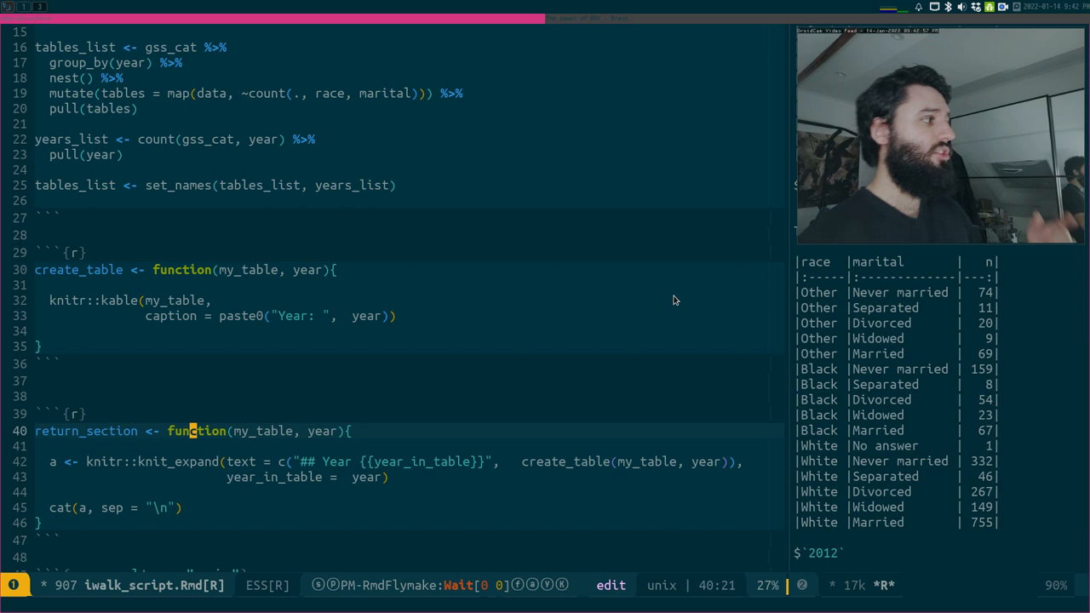
pyautogui.click(162, 462)
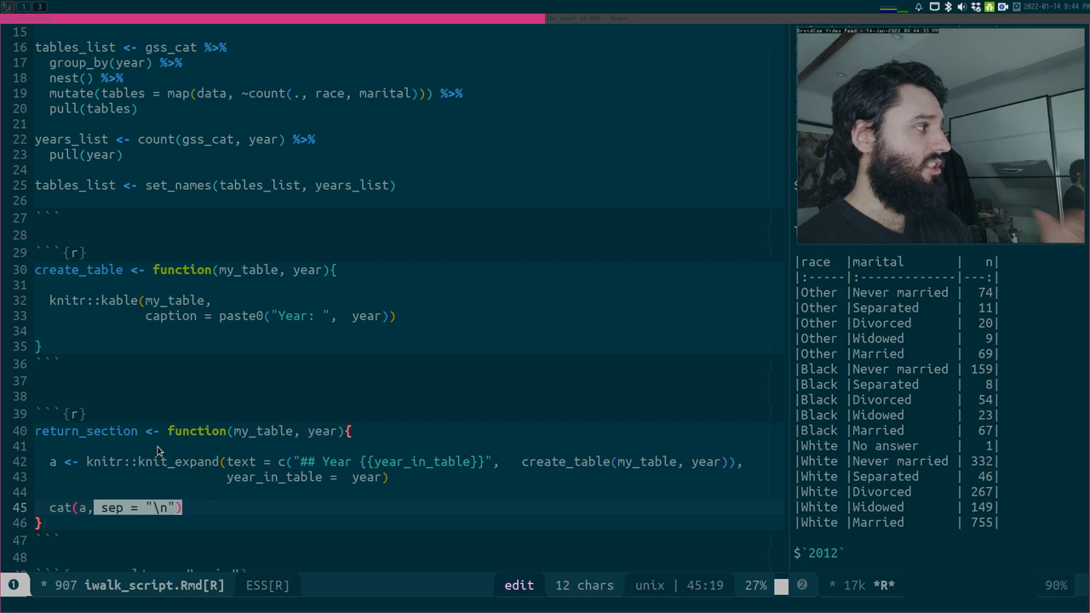
pyautogui.moveTo(273, 456)
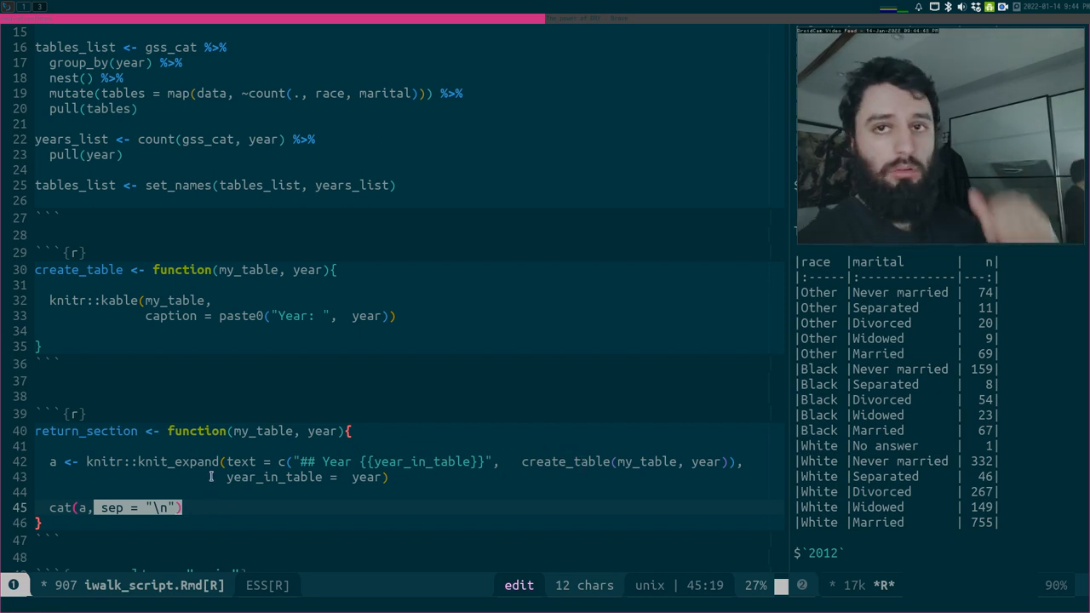
pyautogui.moveTo(180, 424)
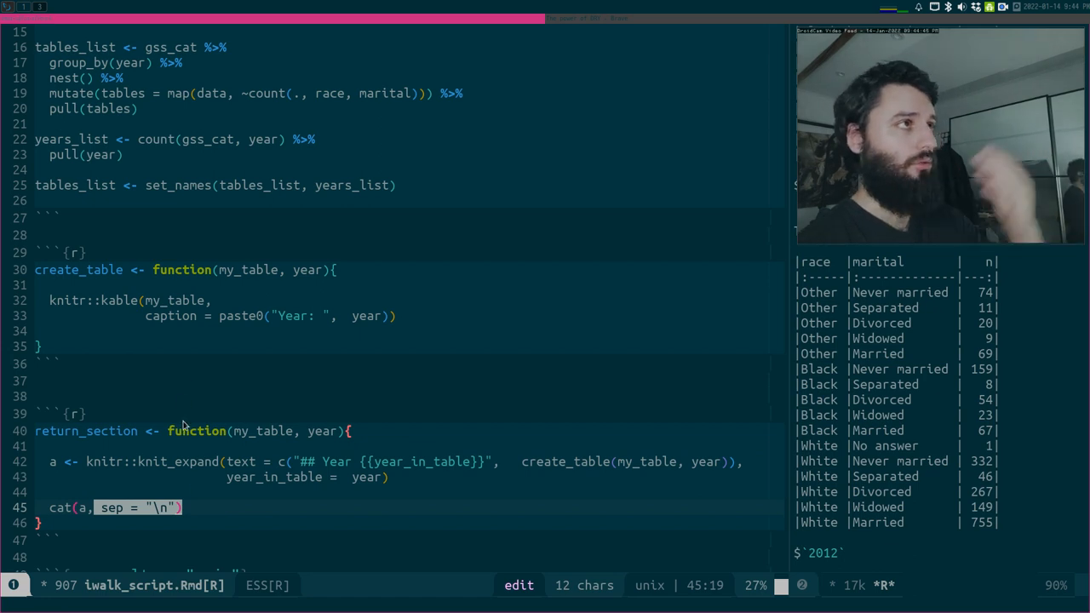
pyautogui.moveTo(184, 381)
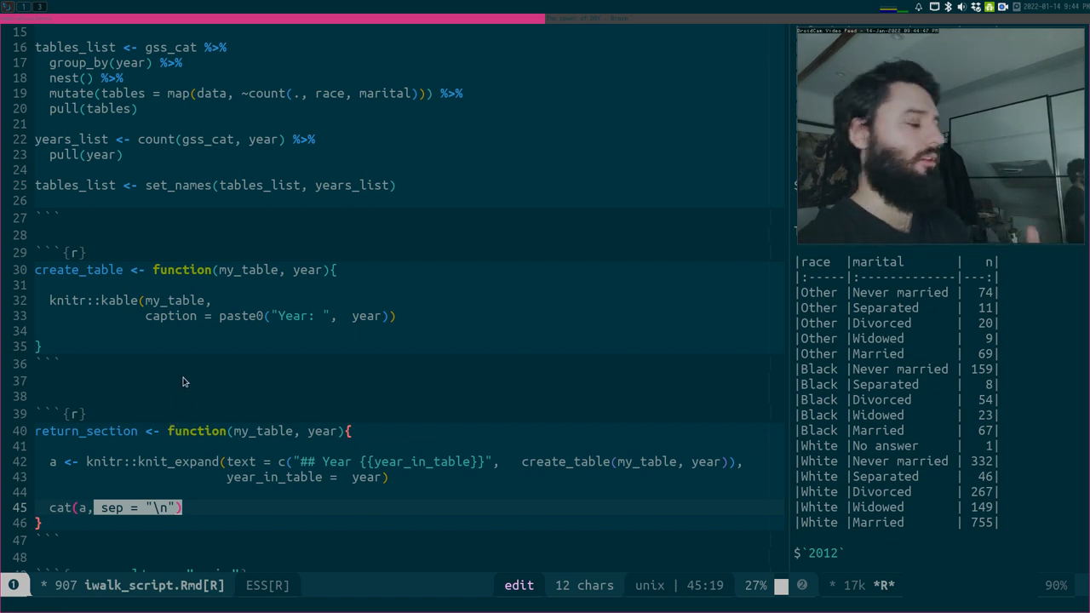
pyautogui.scroll(-3)
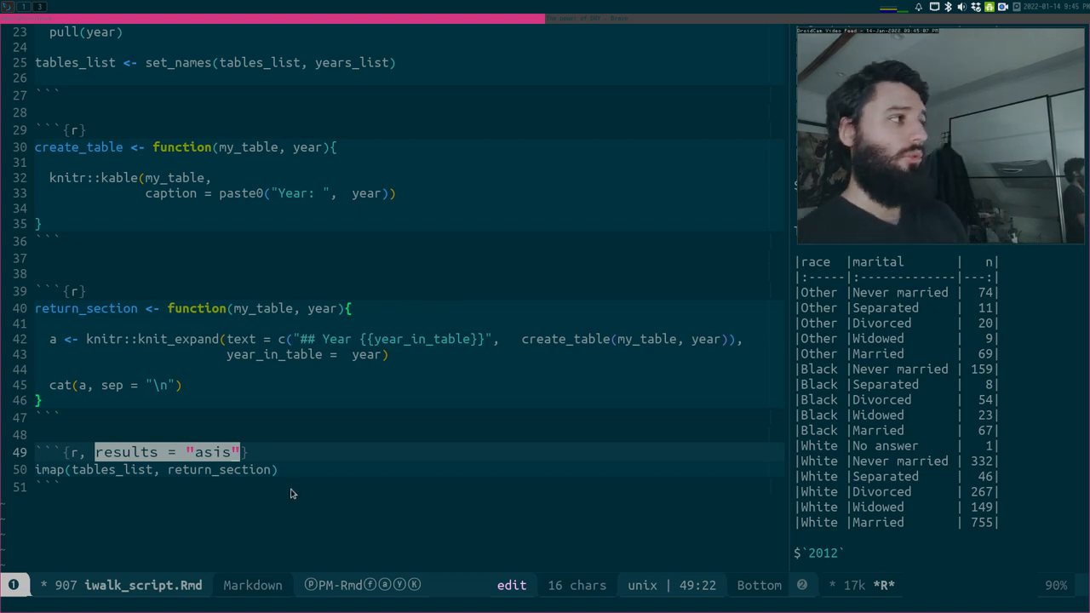
pyautogui.moveTo(569, 37)
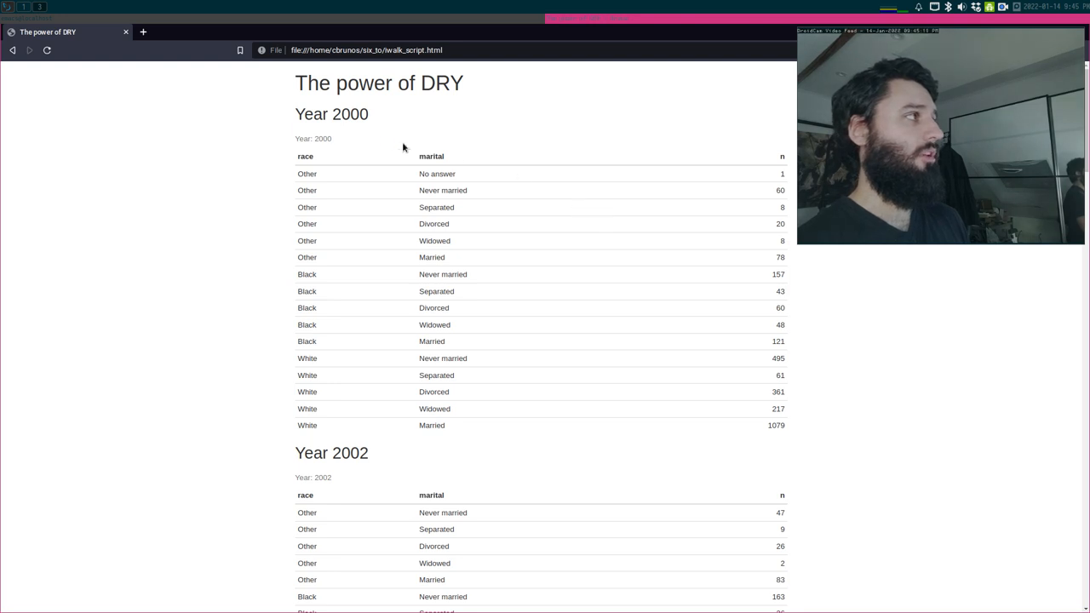
pyautogui.moveTo(297, 67)
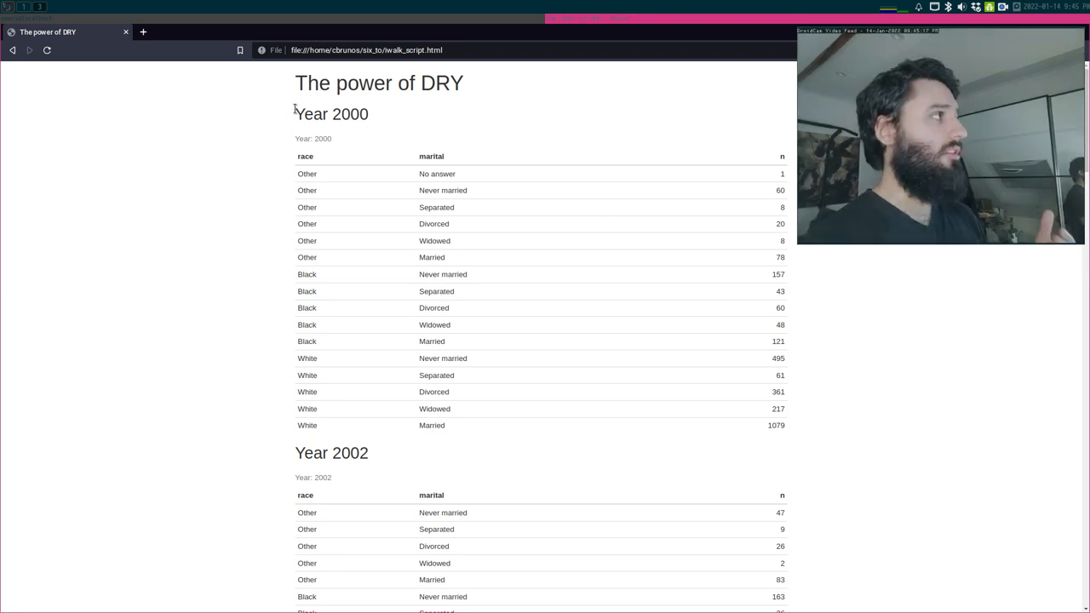
# Select the Year 2000 heading in the rendered iwalk_script.html report
pyautogui.doubleClick(330, 114)
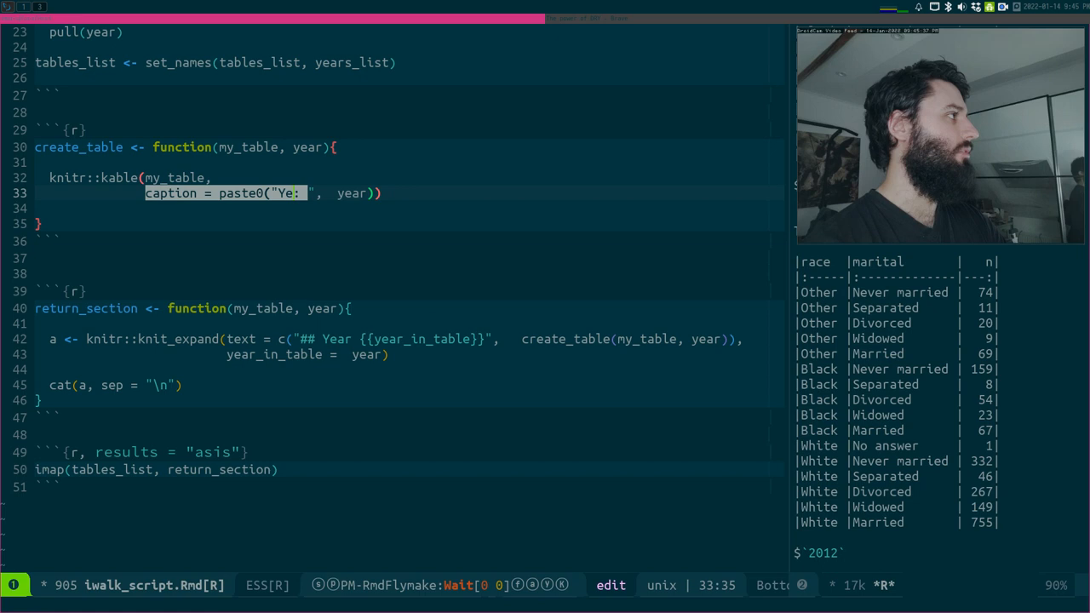
# Change the paste0 caption prefix from "Year: " to "hello from create_table(): "
pyautogui.write('hello f:')
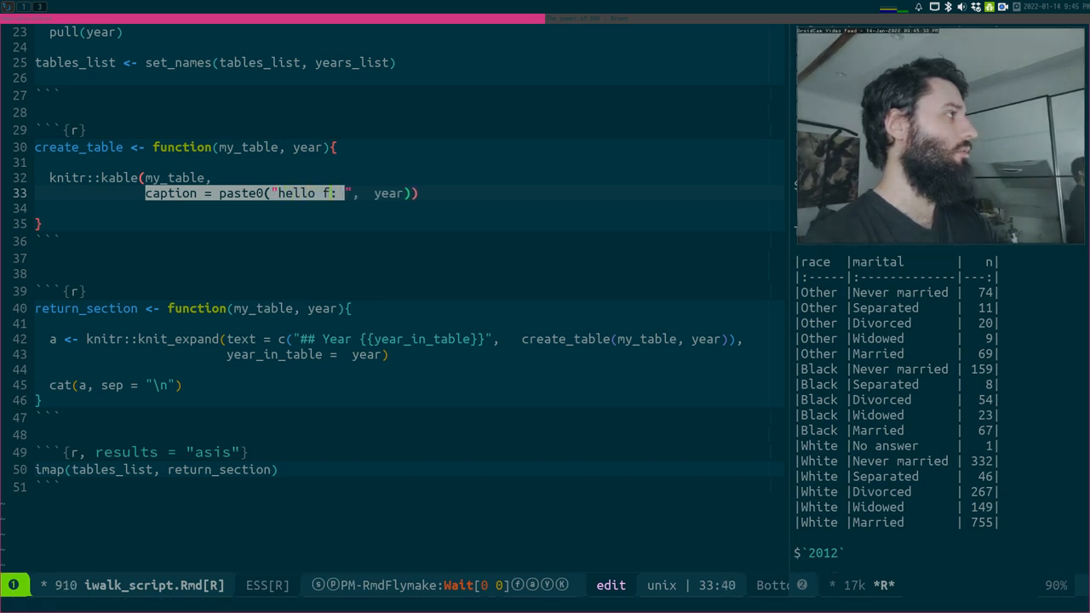
pyautogui.write('from create_ta')
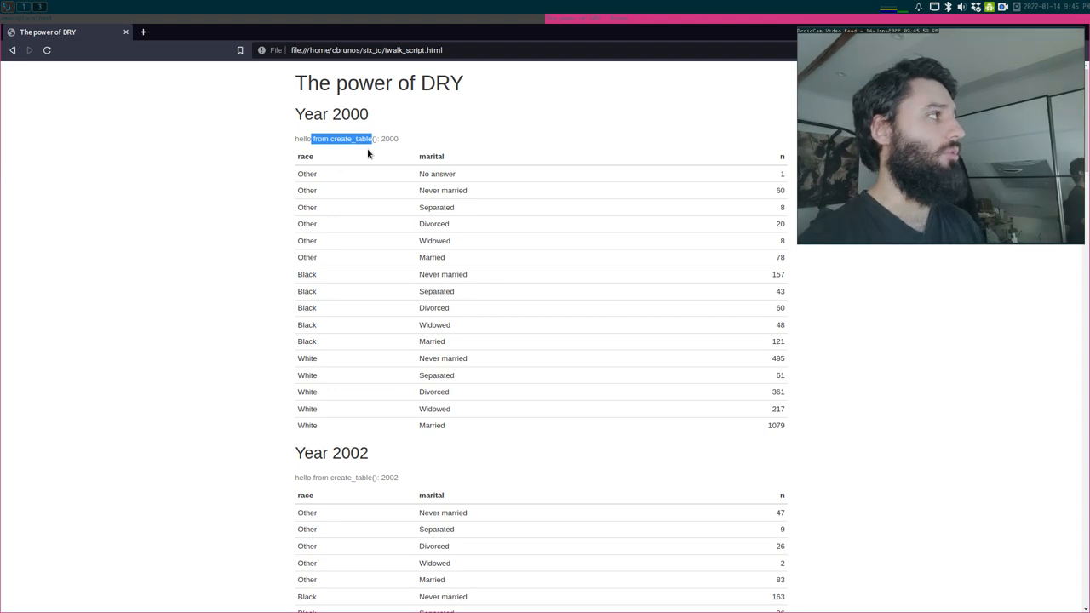
# Select the Year 2000 heading and scroll down through the year sections and tables
pyautogui.doubleClick(331, 114)
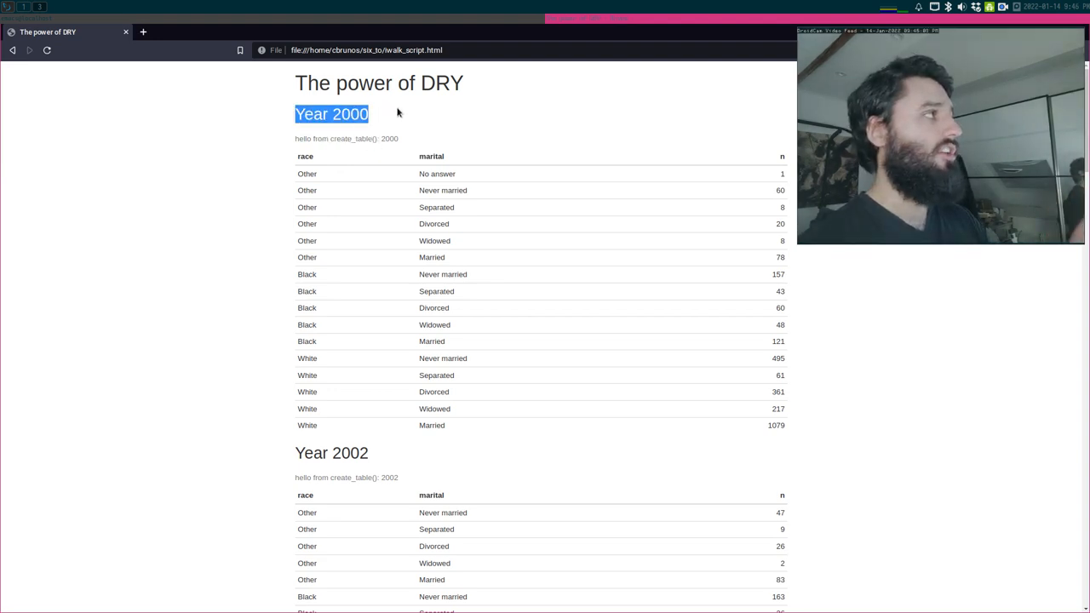
pyautogui.moveTo(422, 104)
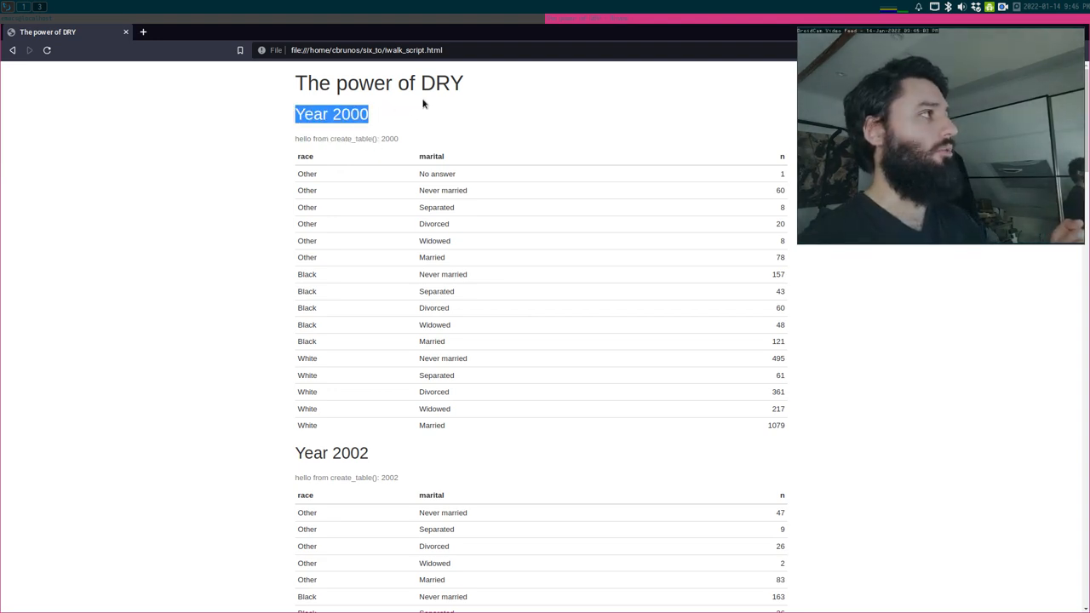
pyautogui.moveTo(409, 126)
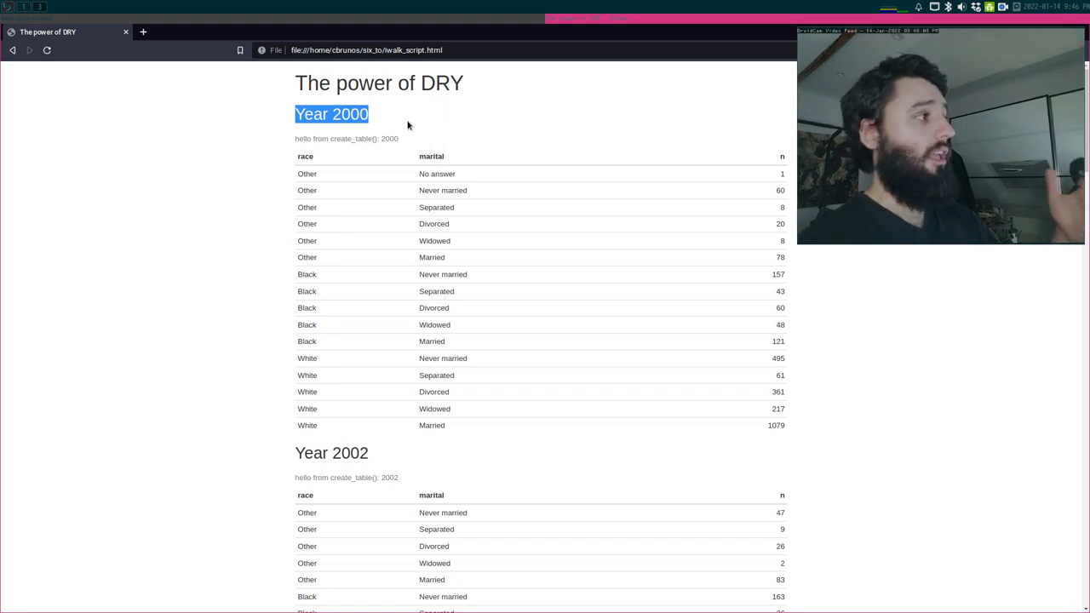
pyautogui.scroll(-3)
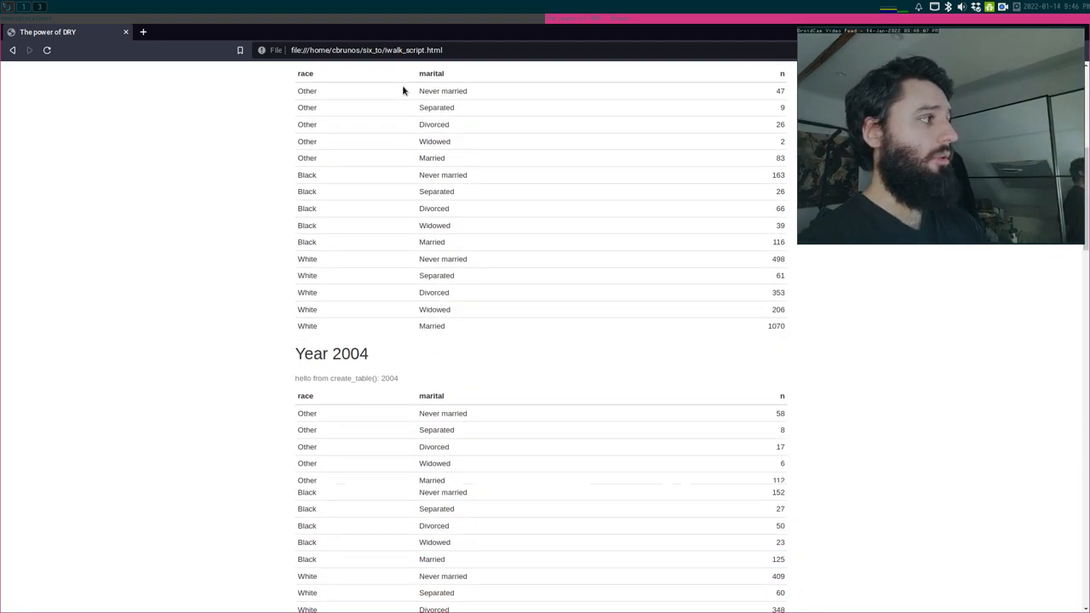
pyautogui.scroll(-3)
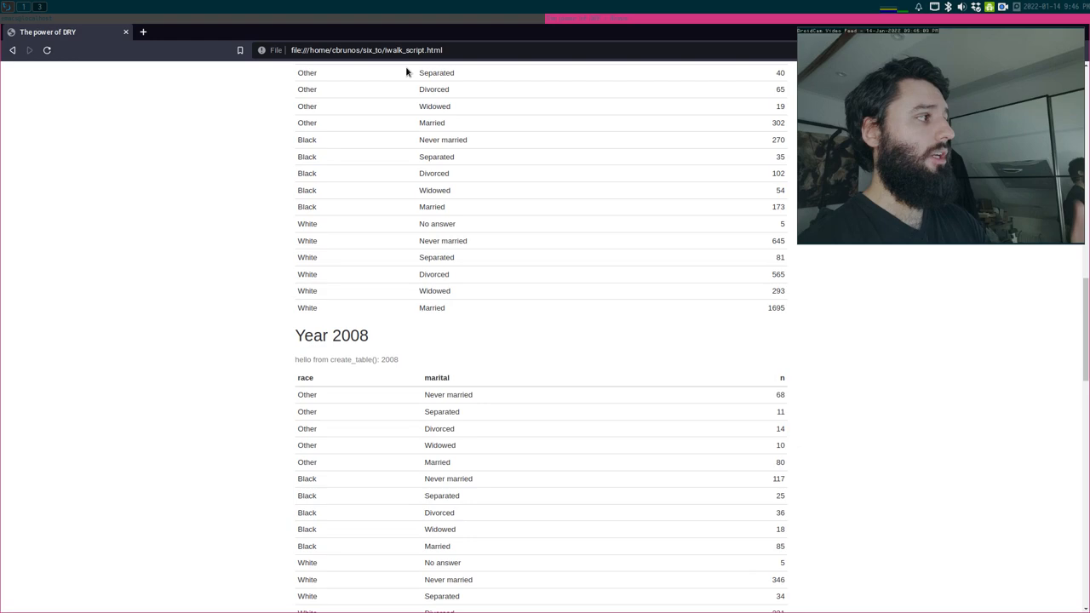
pyautogui.scroll(-3)
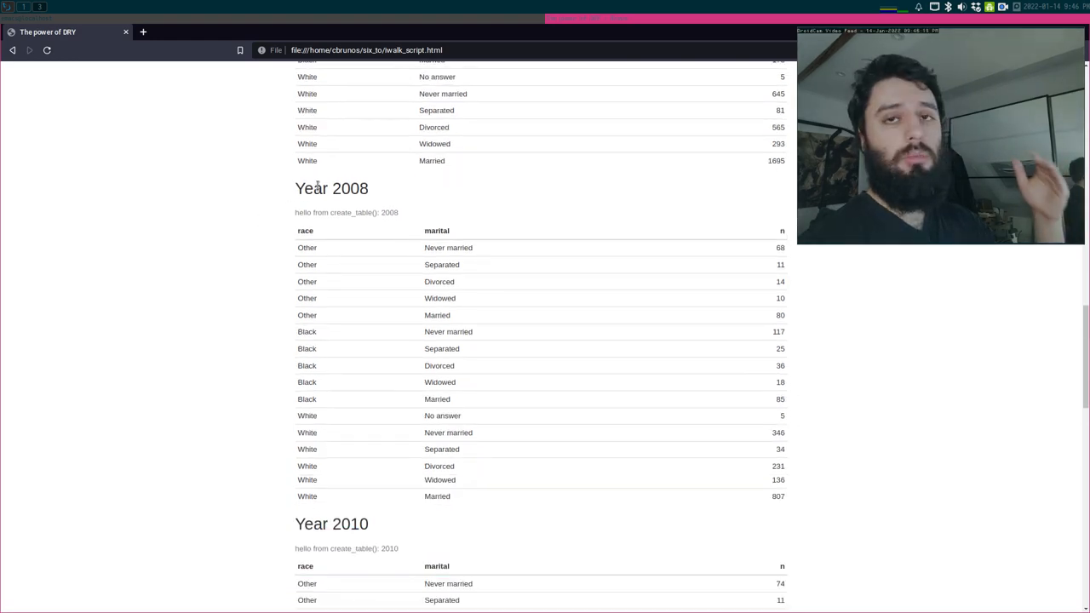
pyautogui.scroll(-3)
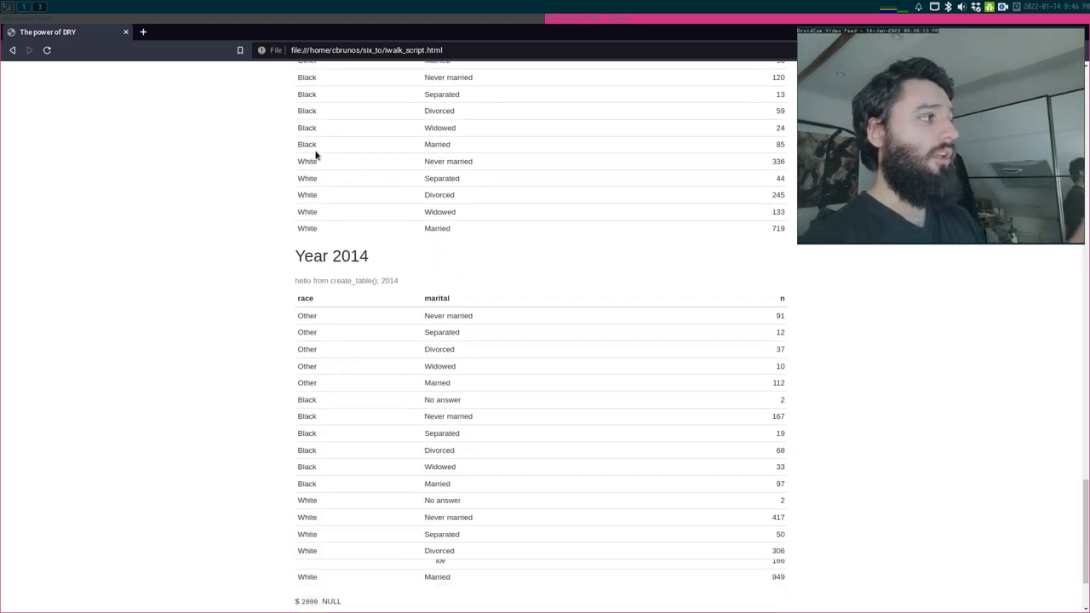
pyautogui.scroll(-3)
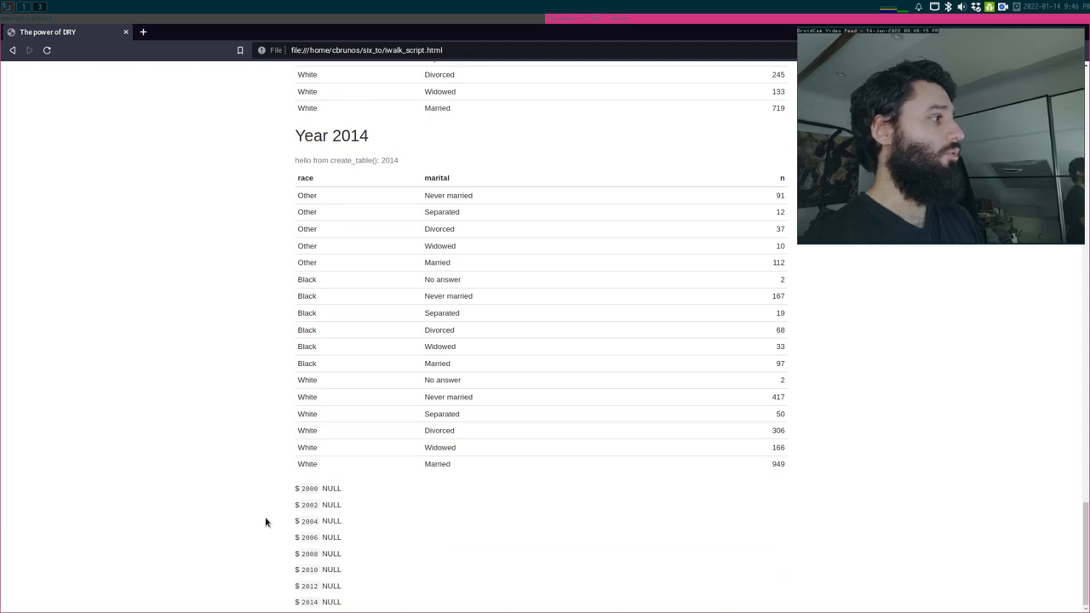
# Mark the stray NULL output printed after the last table
pyautogui.doubleClick(320, 487)
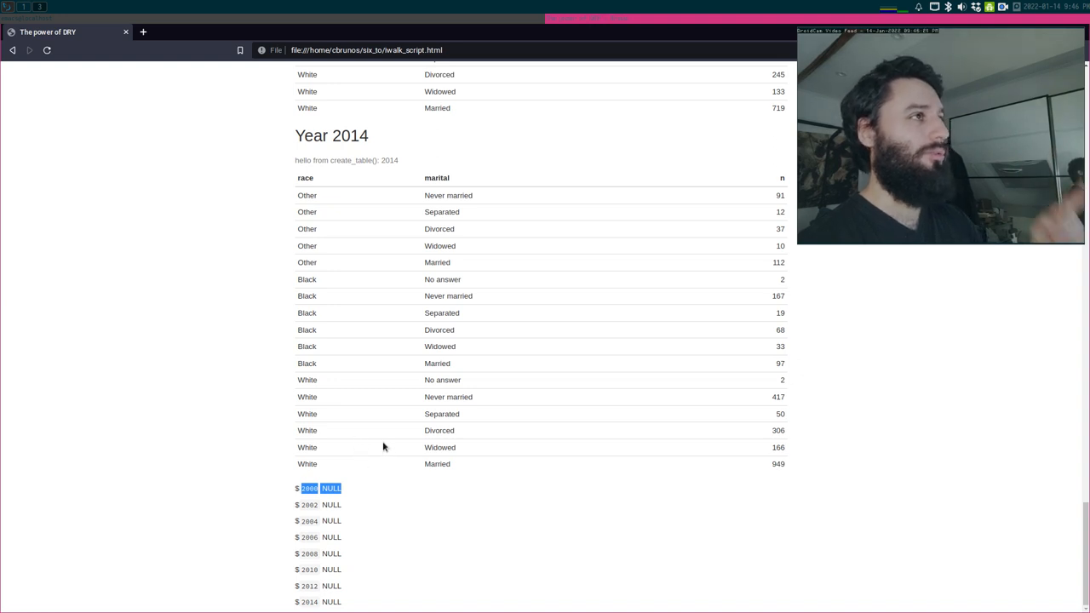
pyautogui.scroll(3)
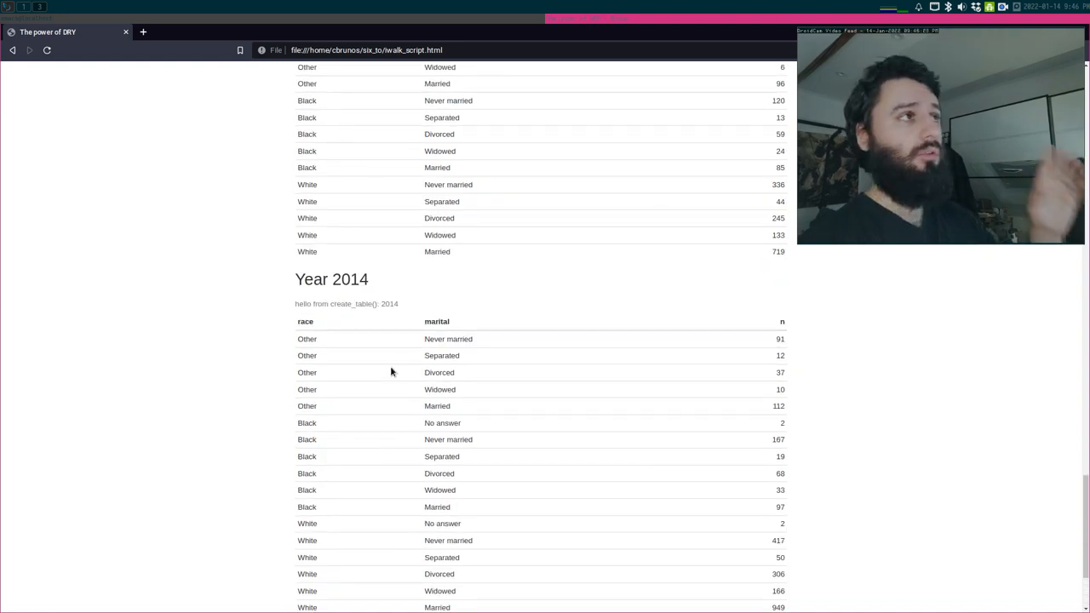
pyautogui.moveTo(385, 364)
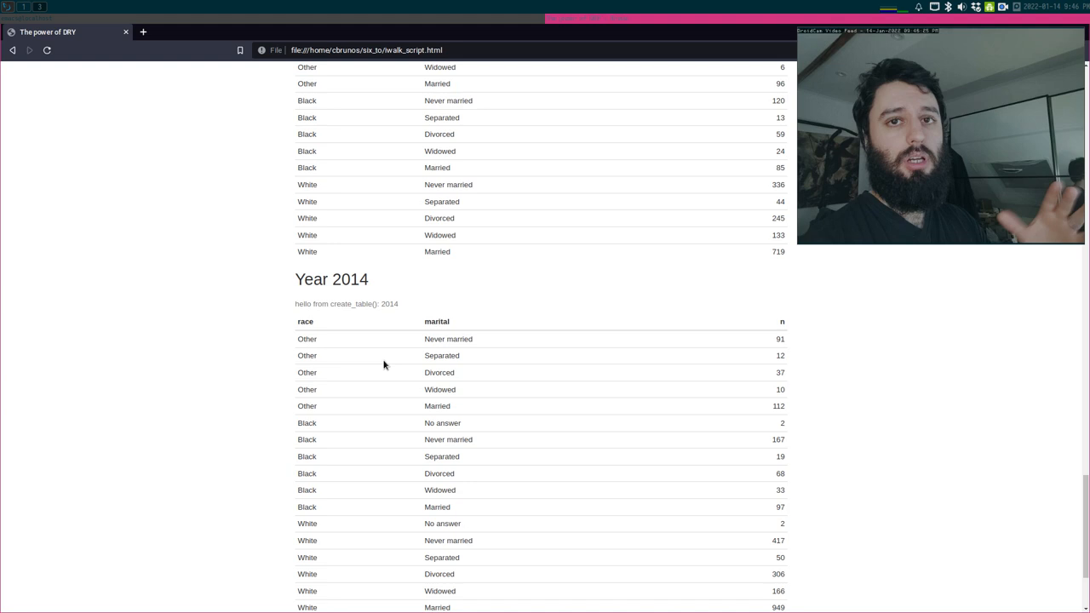
pyautogui.scroll(-3)
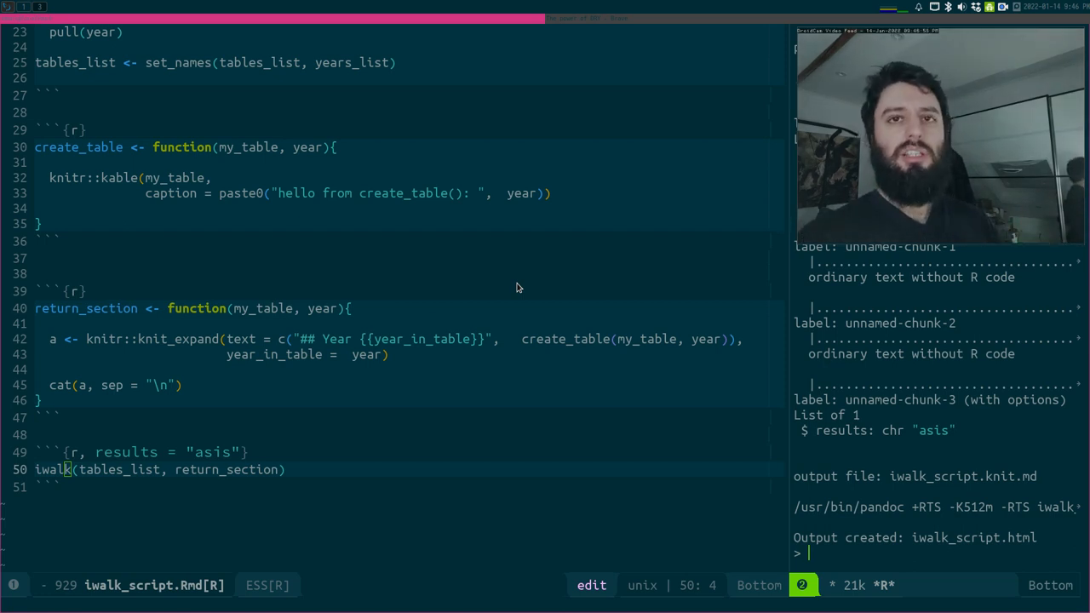
pyautogui.moveTo(619, 15)
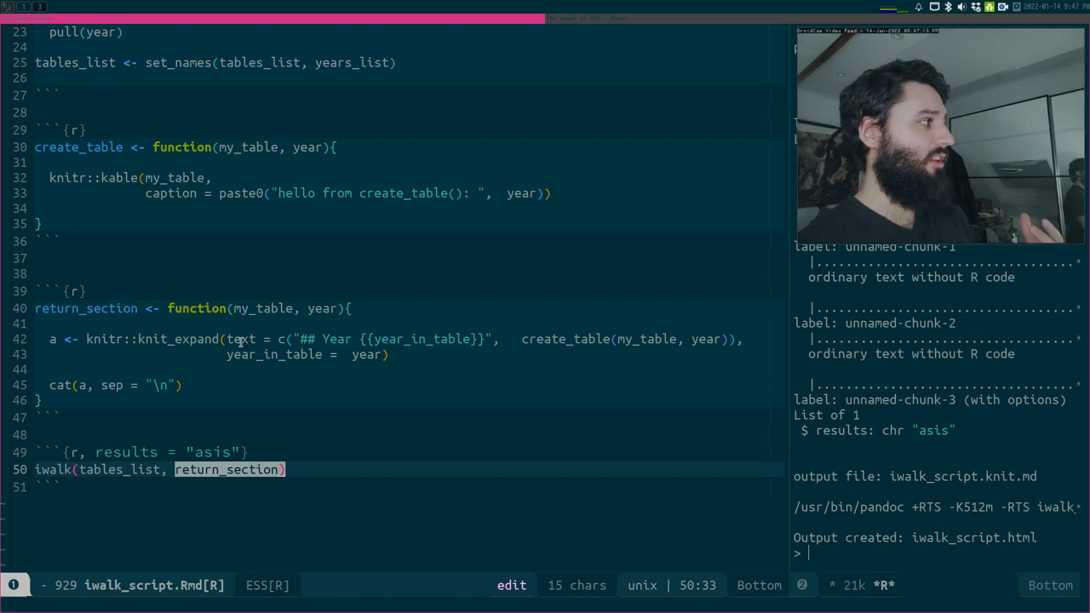
pyautogui.click(255, 400)
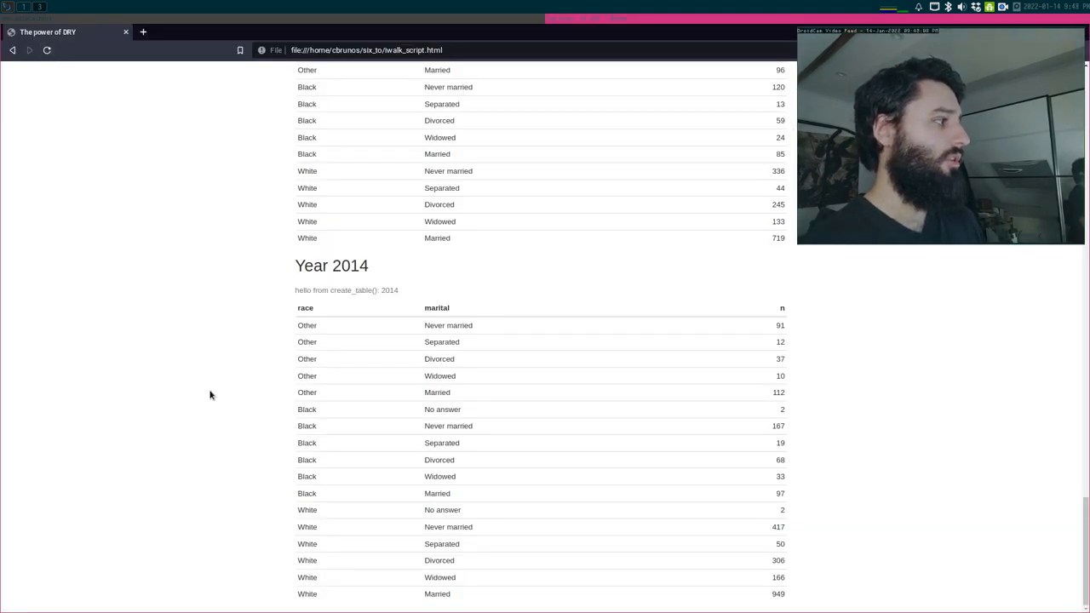
pyautogui.scroll(3)
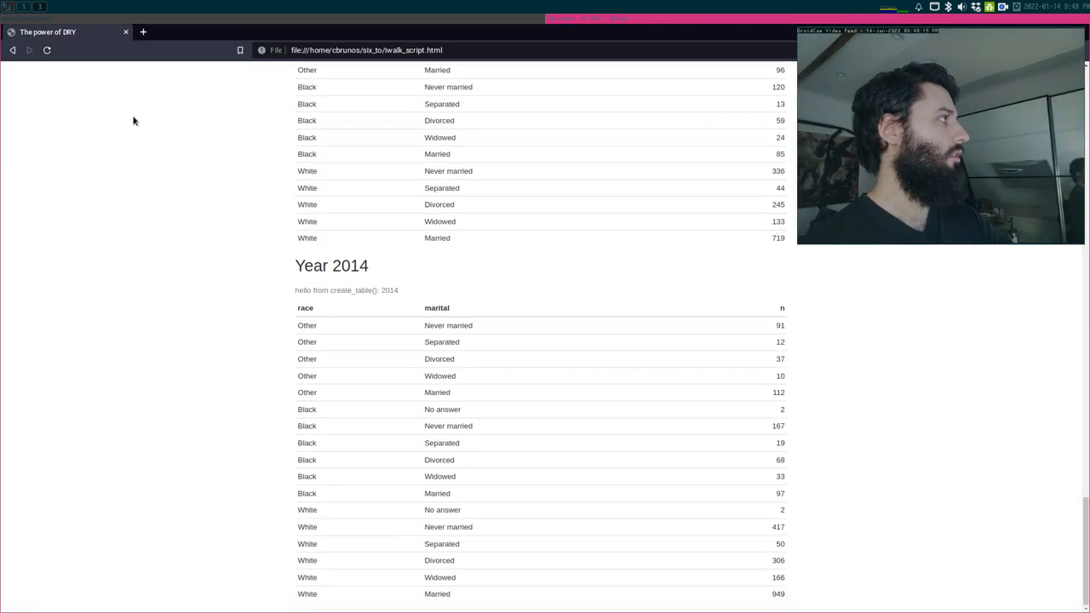
pyautogui.scroll(-3)
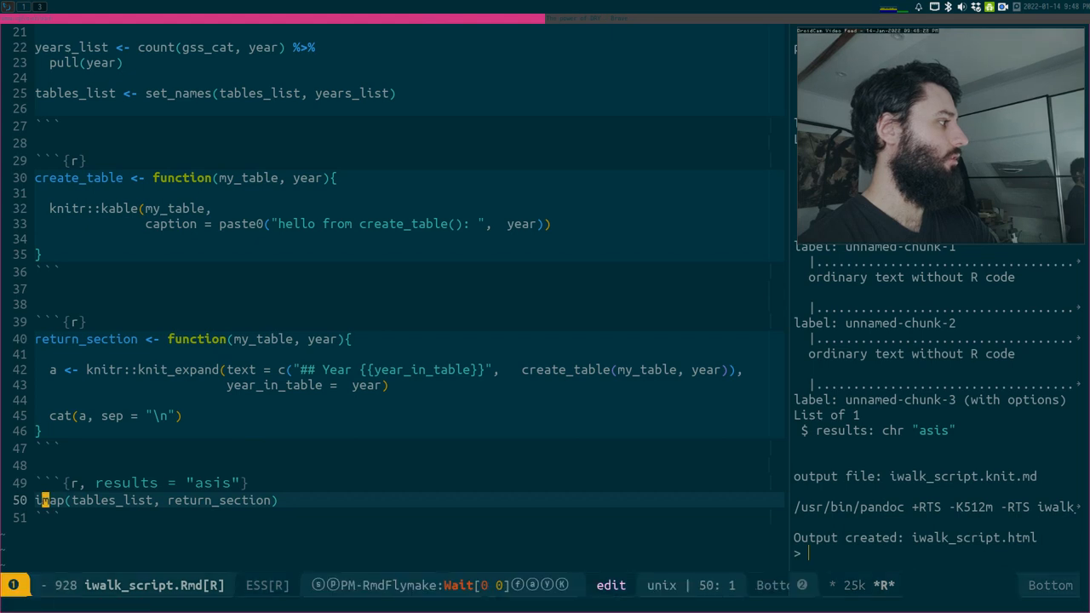
# Retype iwalk on line 50 and add lengths(tables_list) on a new line 51 below it
pyautogui.write('walk')
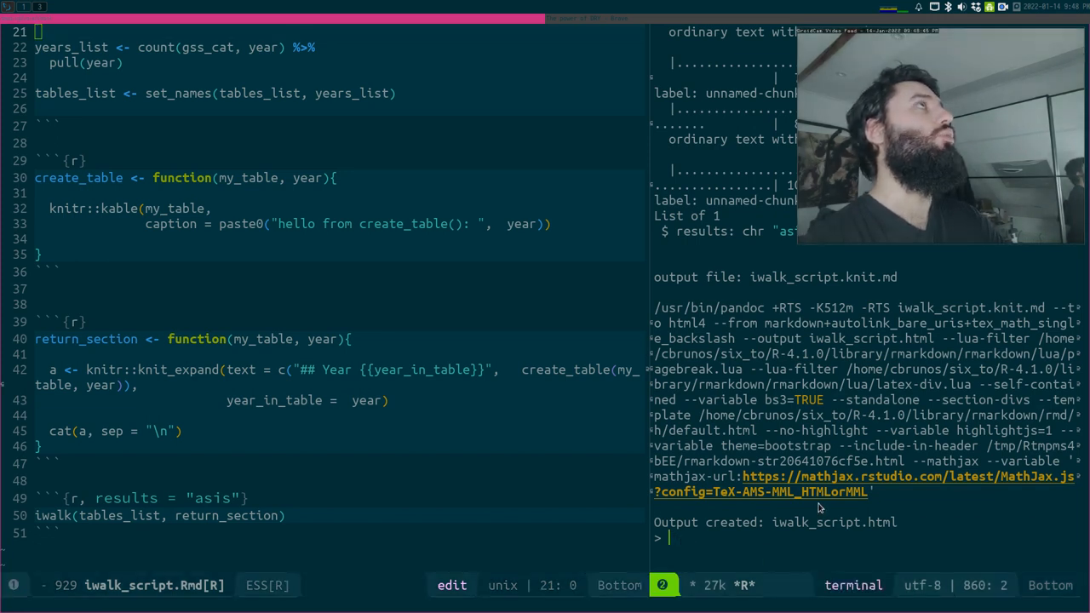
pyautogui.moveTo(298, 502)
pyautogui.write(' %>%')
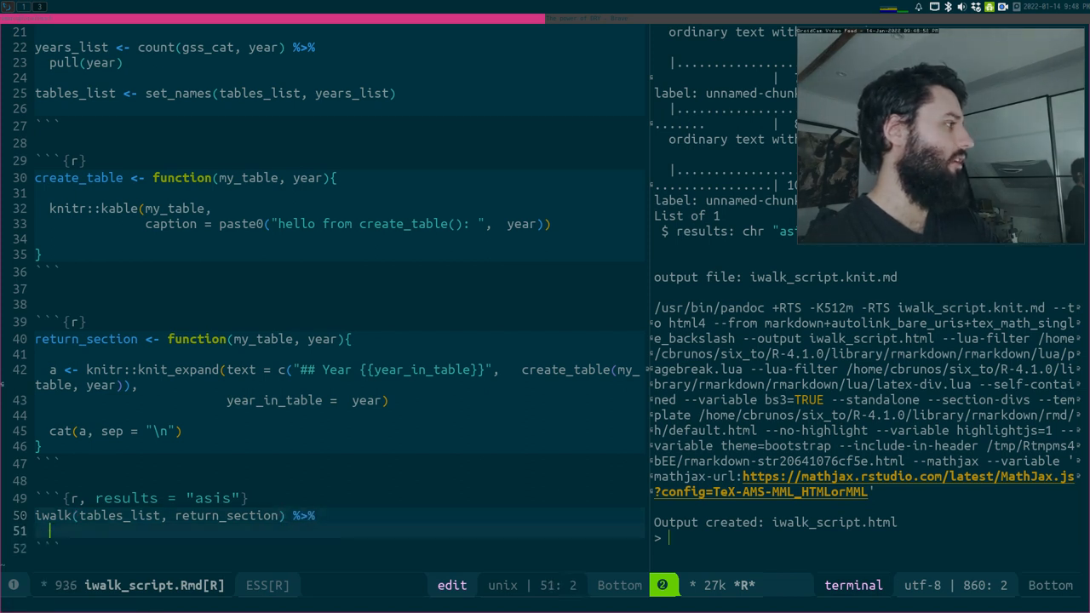
pyautogui.write('lengths(')
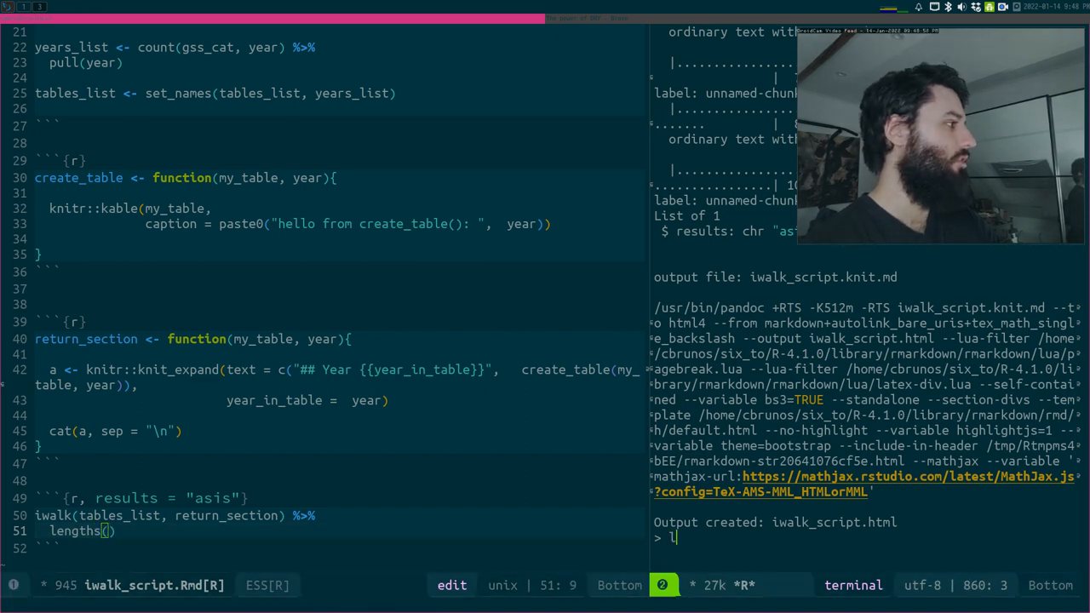
pyautogui.write('engths')
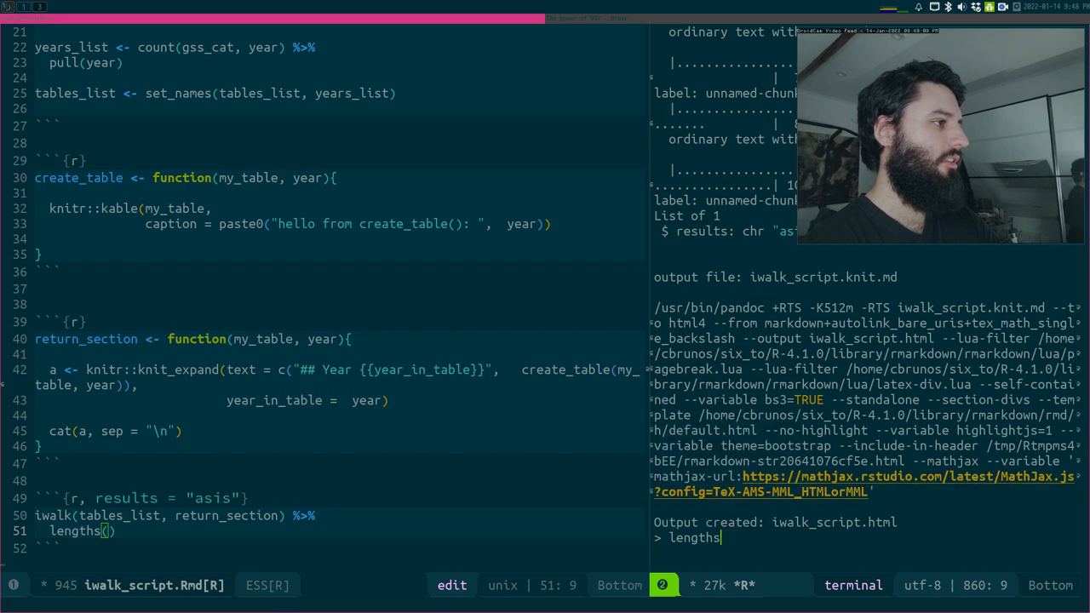
pyautogui.write('(tables_list)')
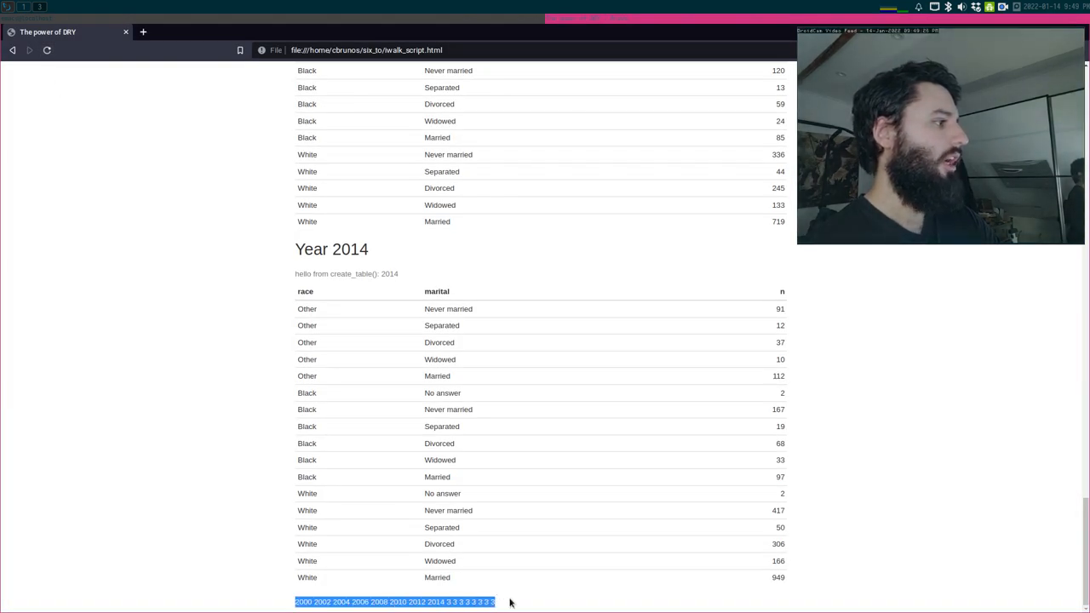
pyautogui.moveTo(509, 548)
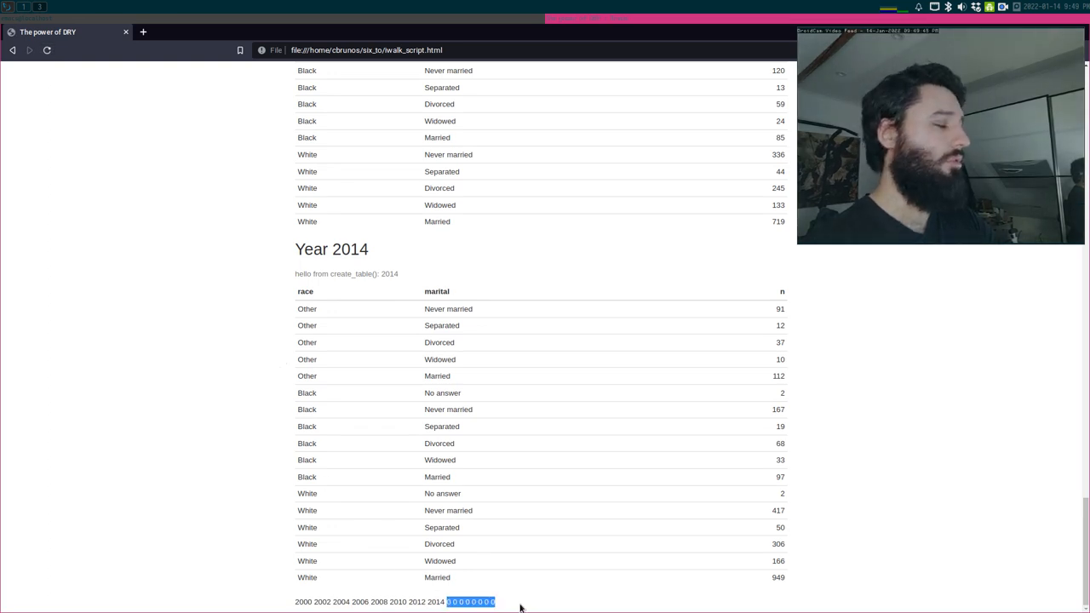
pyautogui.moveTo(330, 588)
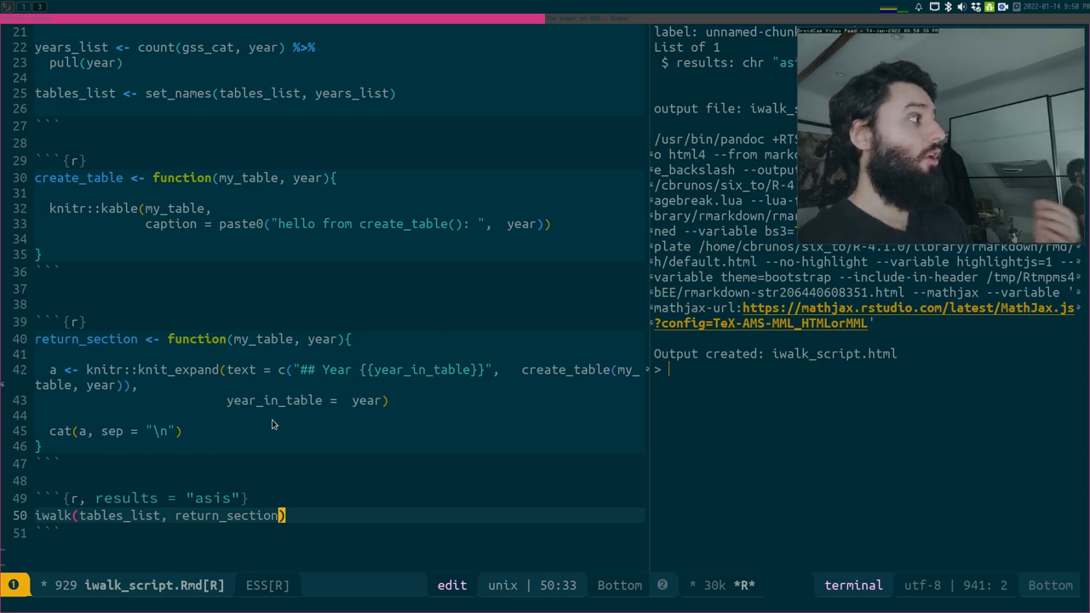
# Move the cursor to the knit_expand call inside return_section
pyautogui.click(111, 368)
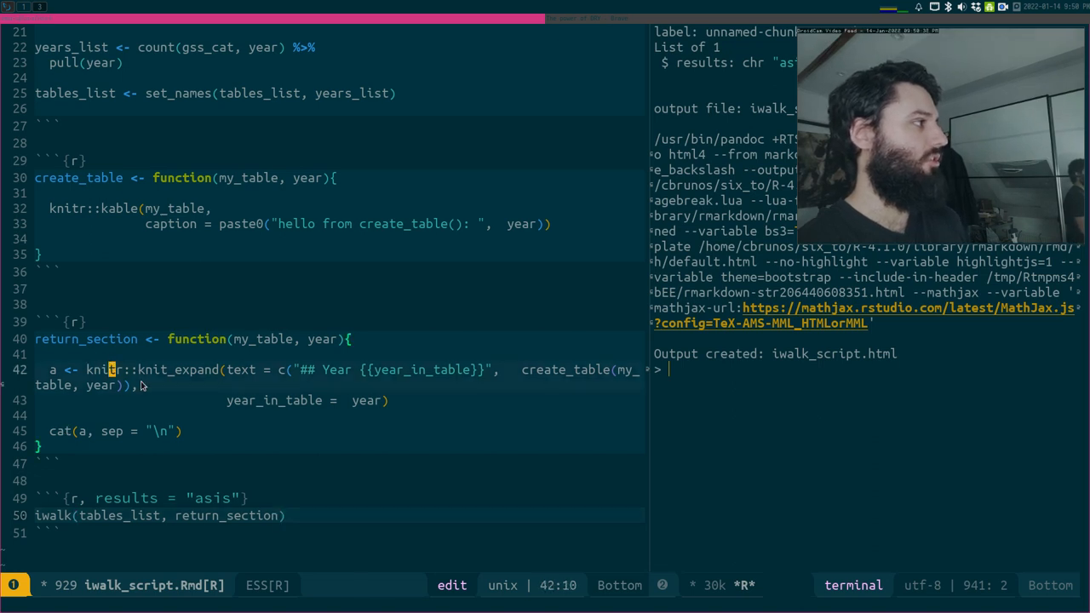